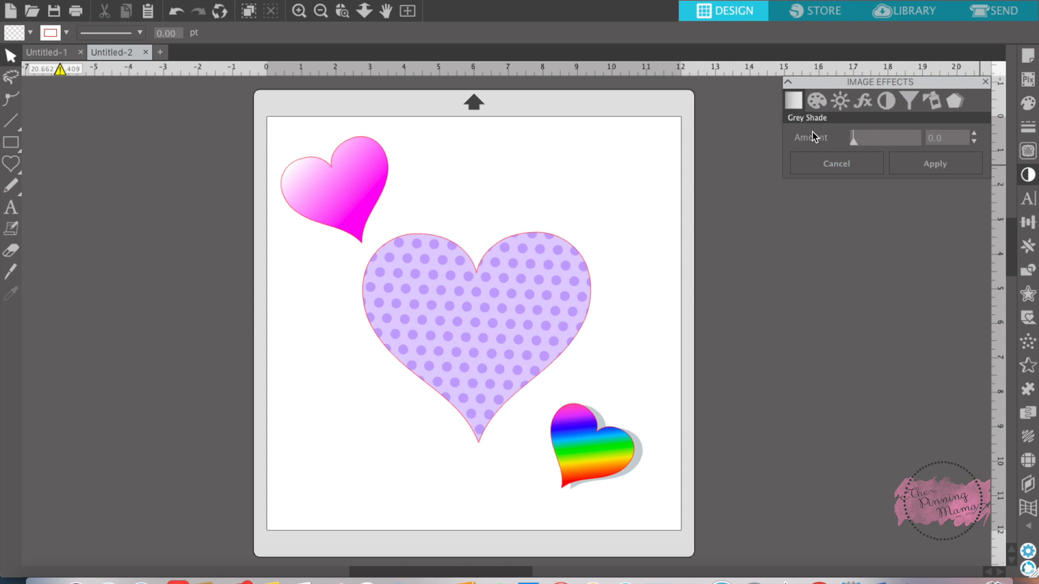
mouse_move(826, 147)
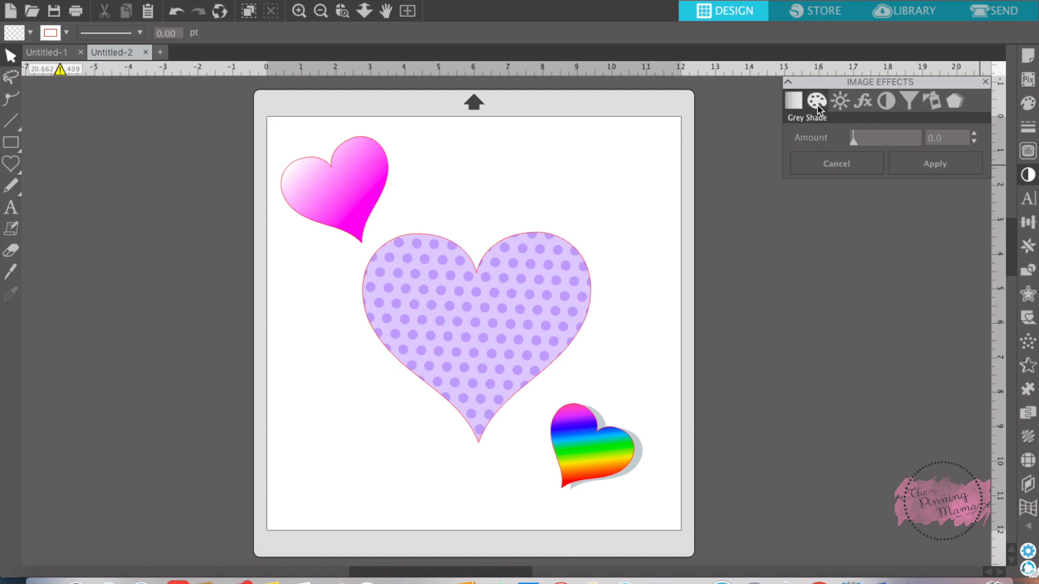
Step: Preview a red Colorize hue (15) on the small pink heart, then return hue to 0
click(816, 101)
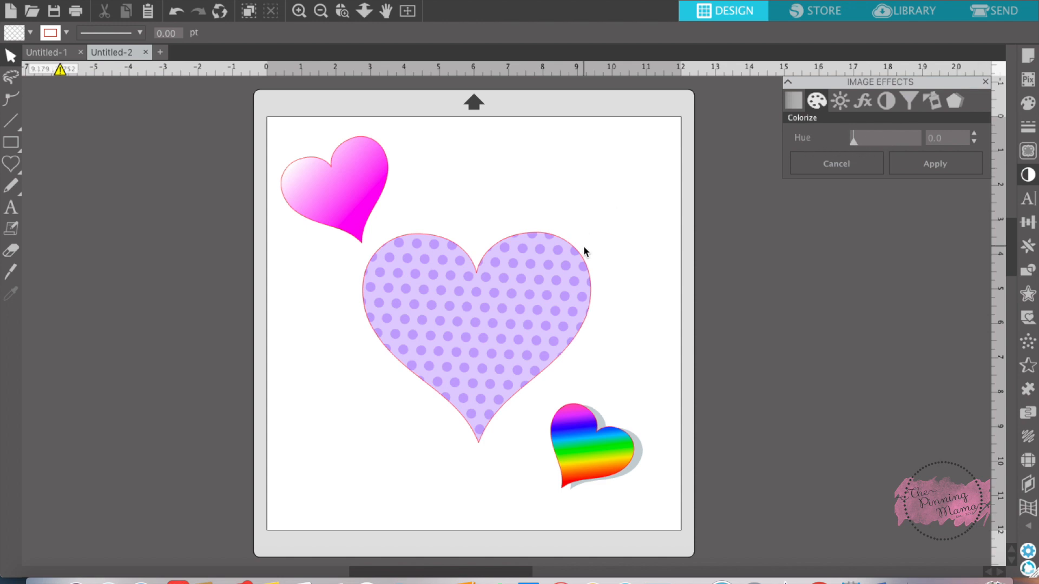
click(337, 185)
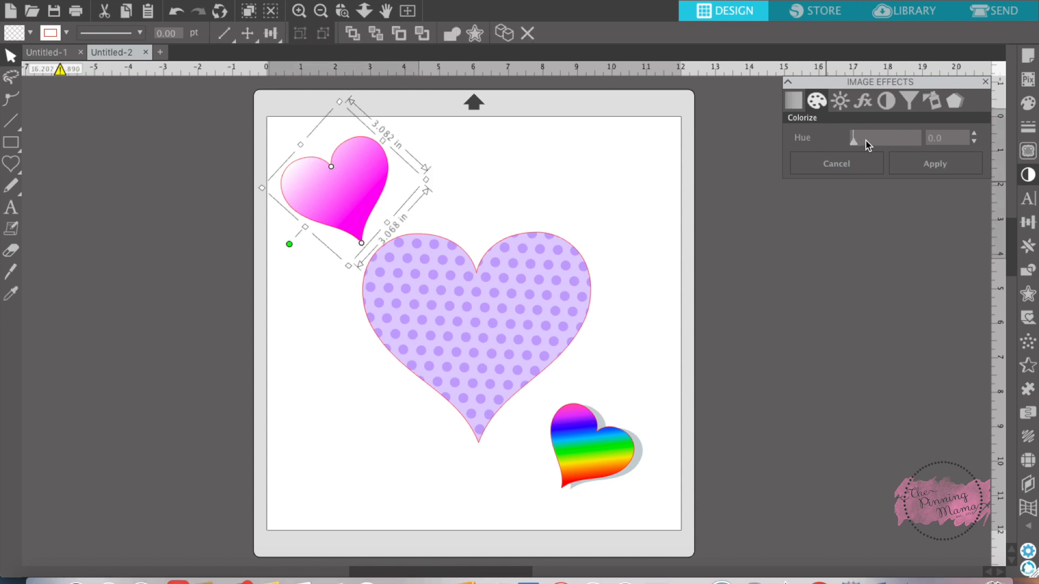
drag(853, 136, 861, 137)
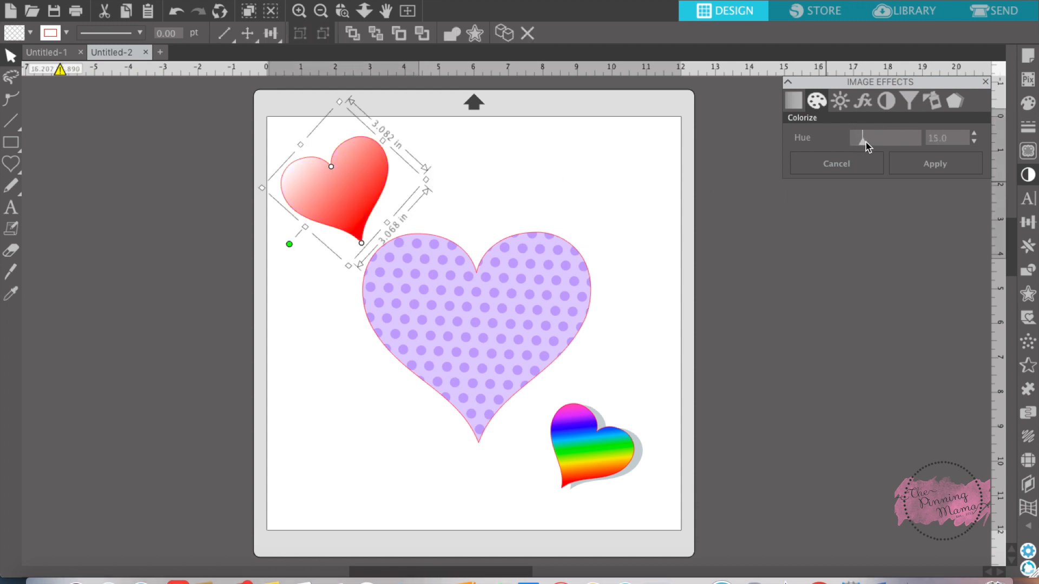
drag(861, 136, 854, 137)
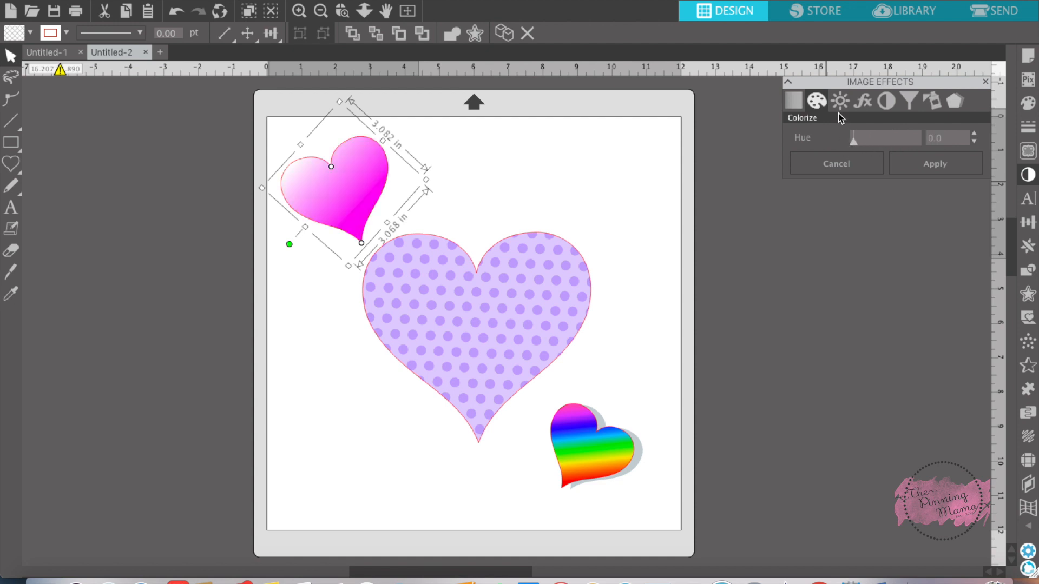
Step: Preview raised contrast and saturation on the pink heart, then reset them to 0
click(838, 100)
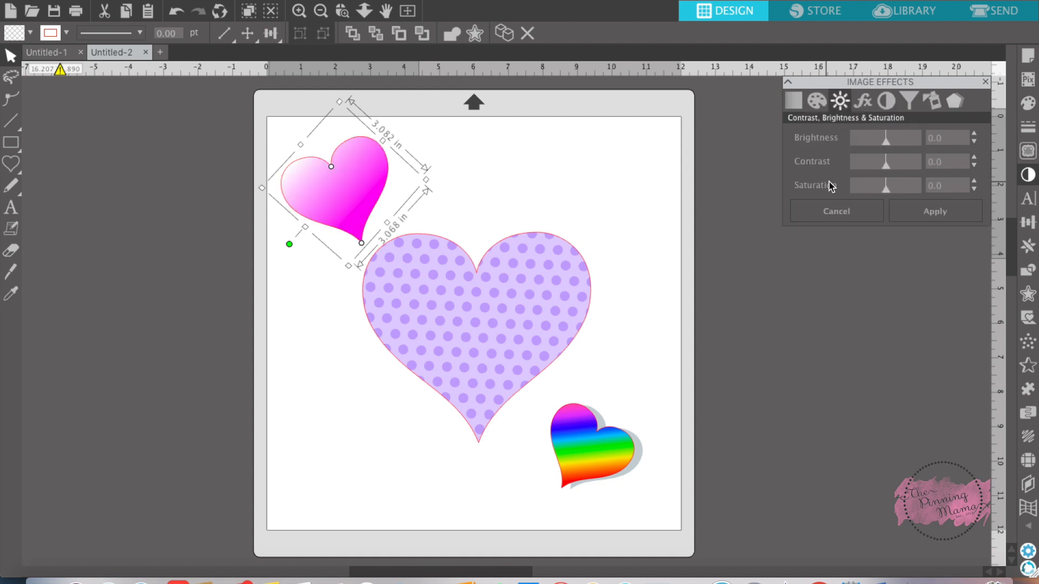
mouse_move(887, 146)
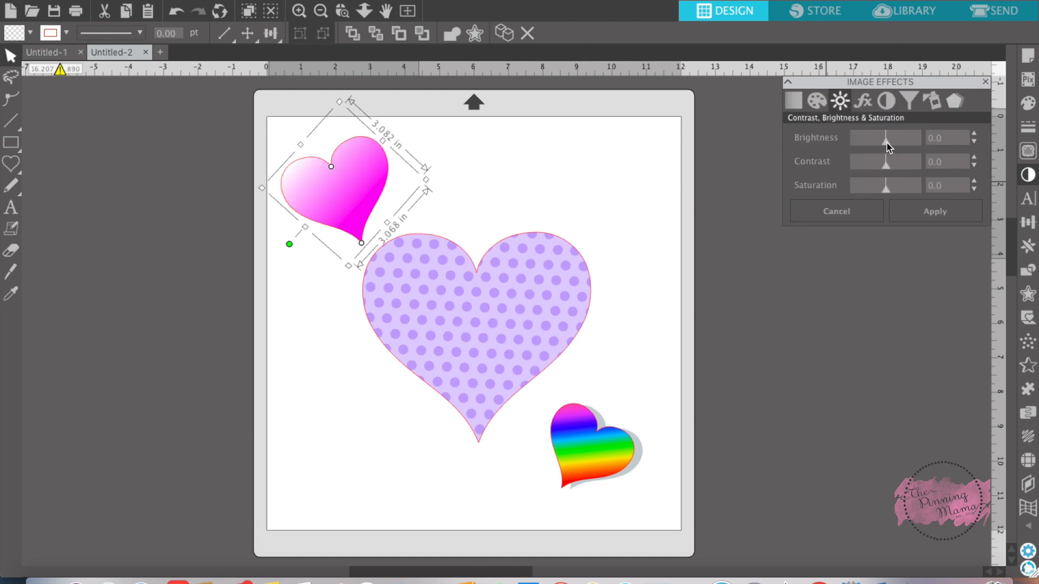
mouse_move(886, 171)
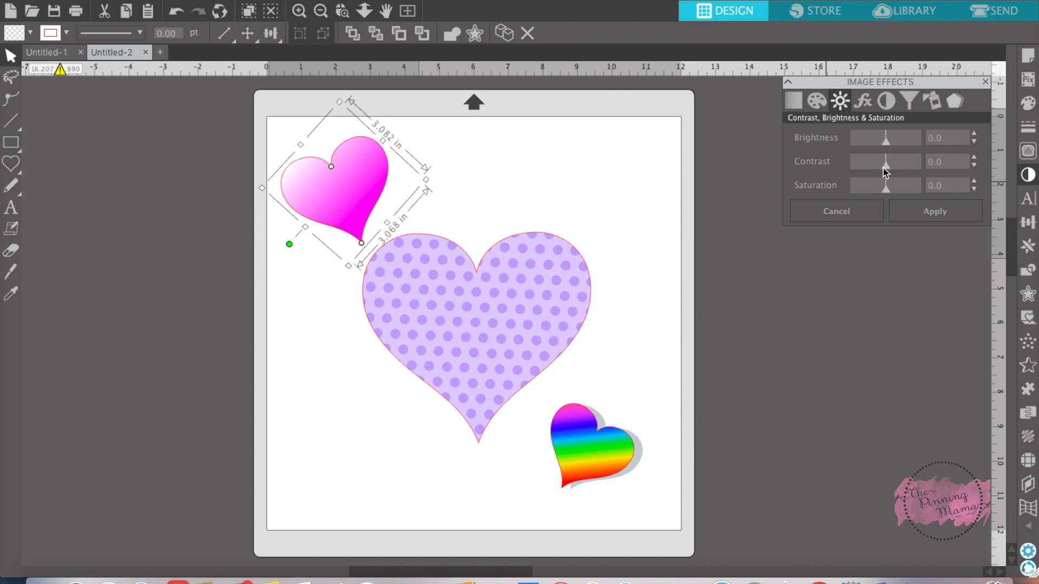
drag(885, 161, 896, 162)
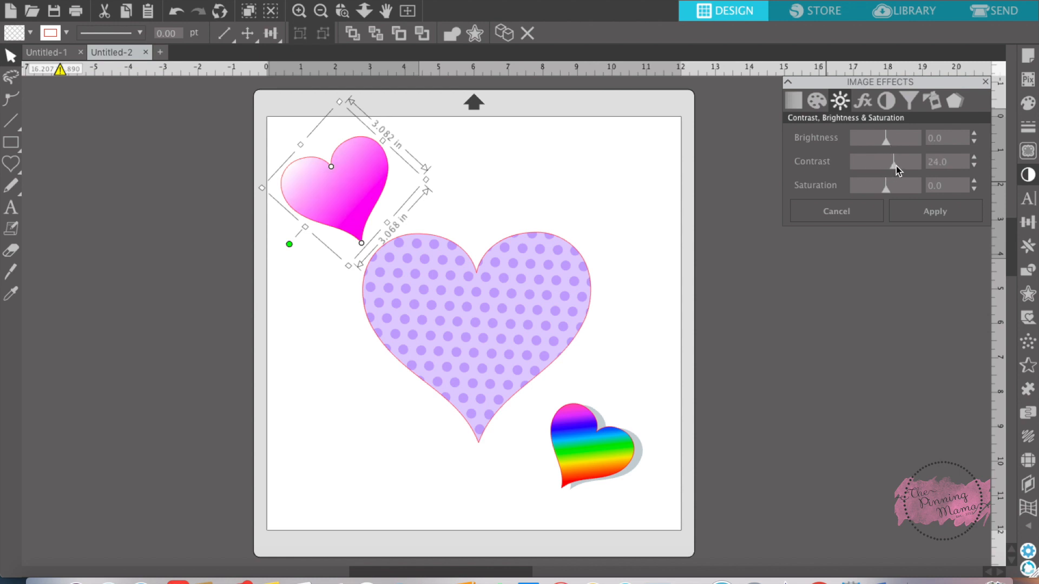
drag(894, 161, 886, 161)
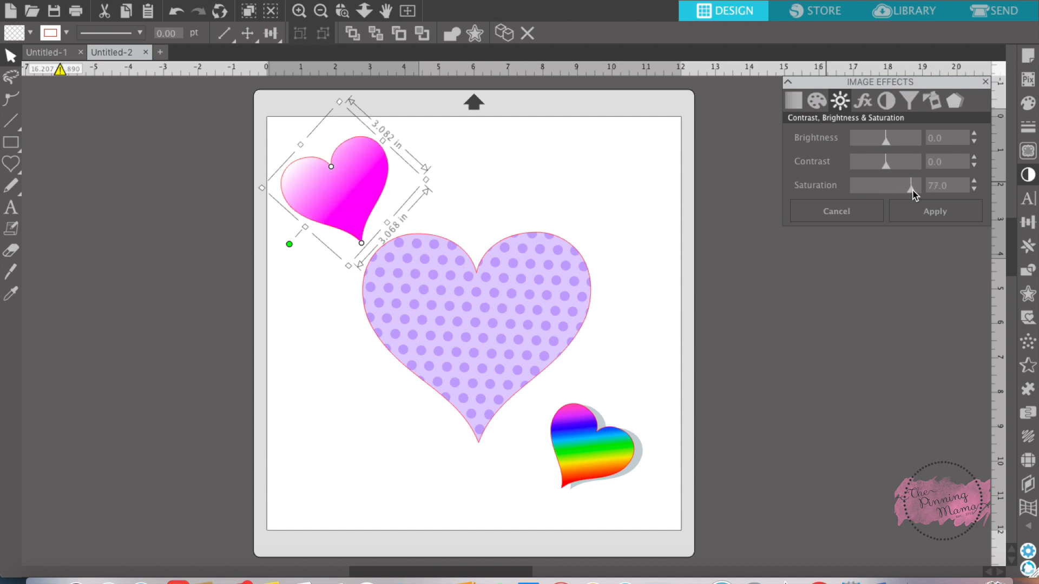
drag(909, 185, 886, 185)
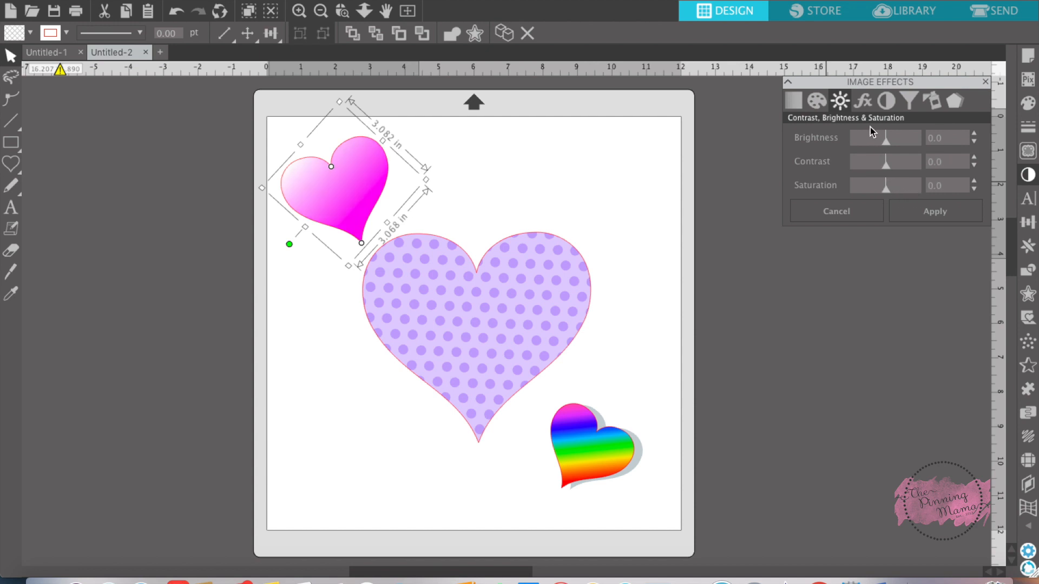
click(862, 101)
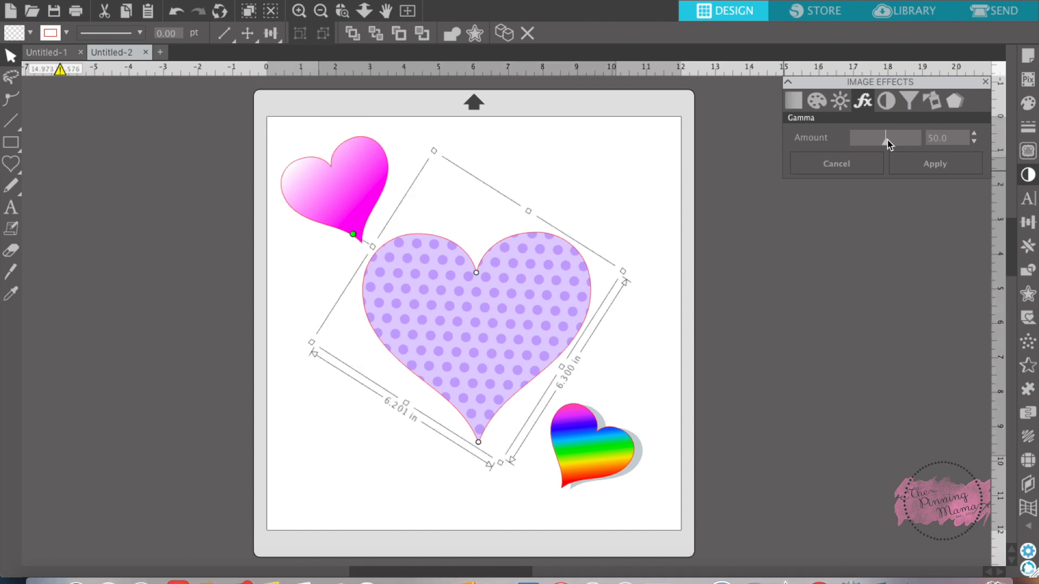
Step: Sweep the polka-dot heart's gamma and apply it at 36 so the dots stay purple
drag(886, 137, 906, 136)
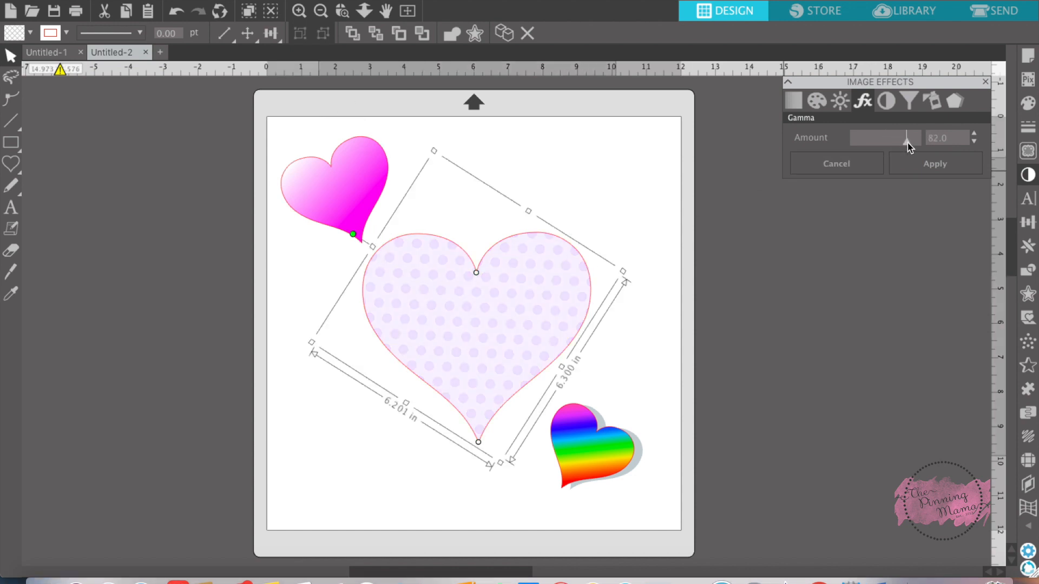
drag(907, 137, 853, 137)
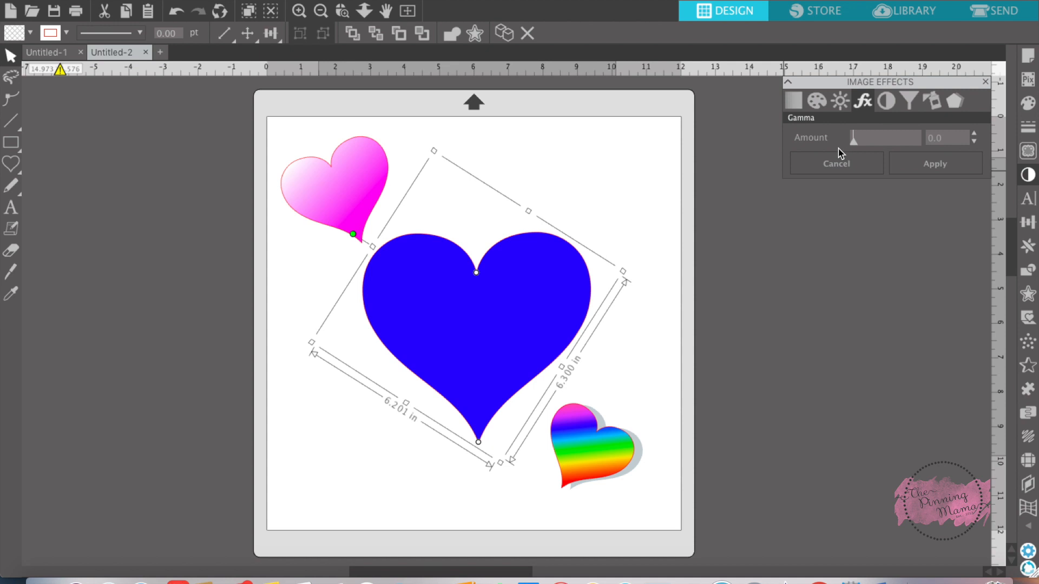
drag(853, 137, 873, 137)
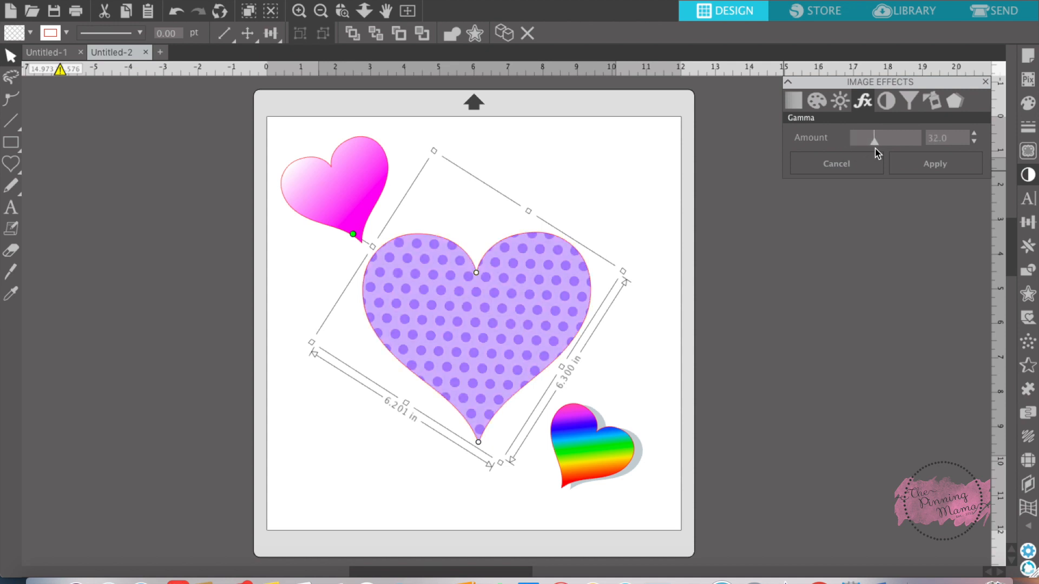
drag(871, 137, 876, 137)
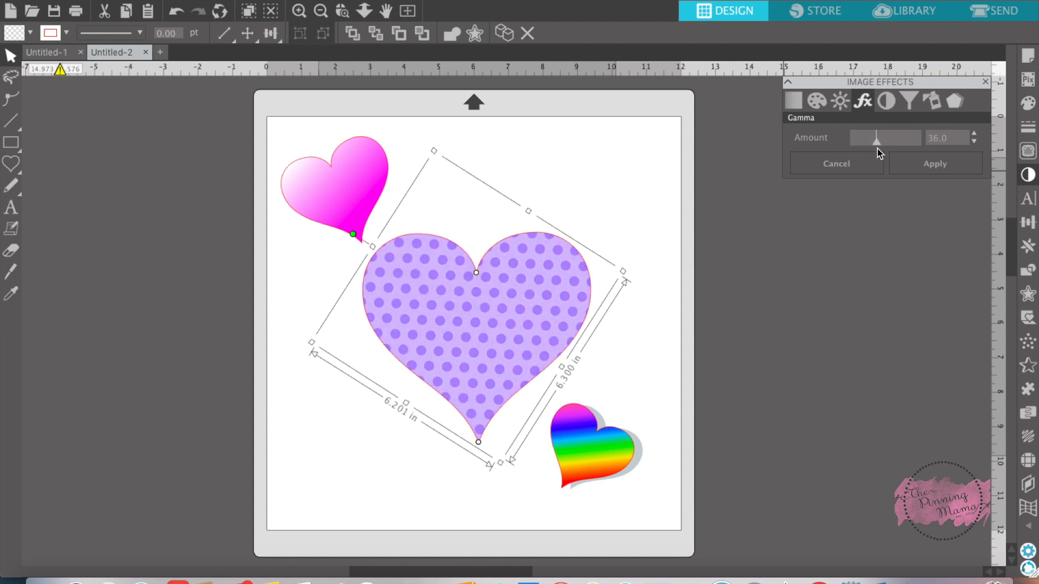
click(885, 100)
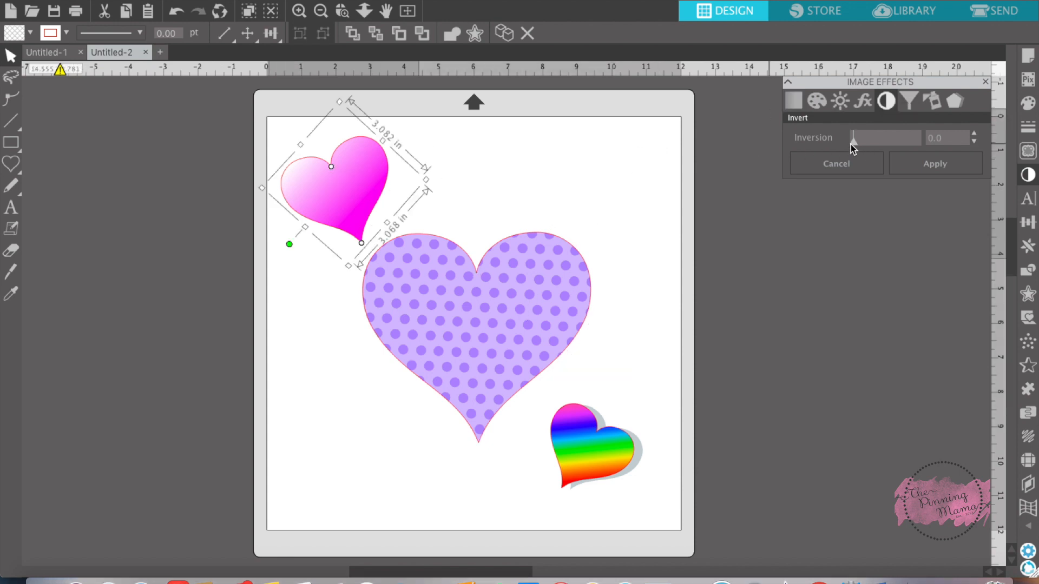
Step: Preview a partial inversion (63) on the pink heart, remove it, and view Tint settings
drag(853, 137, 894, 137)
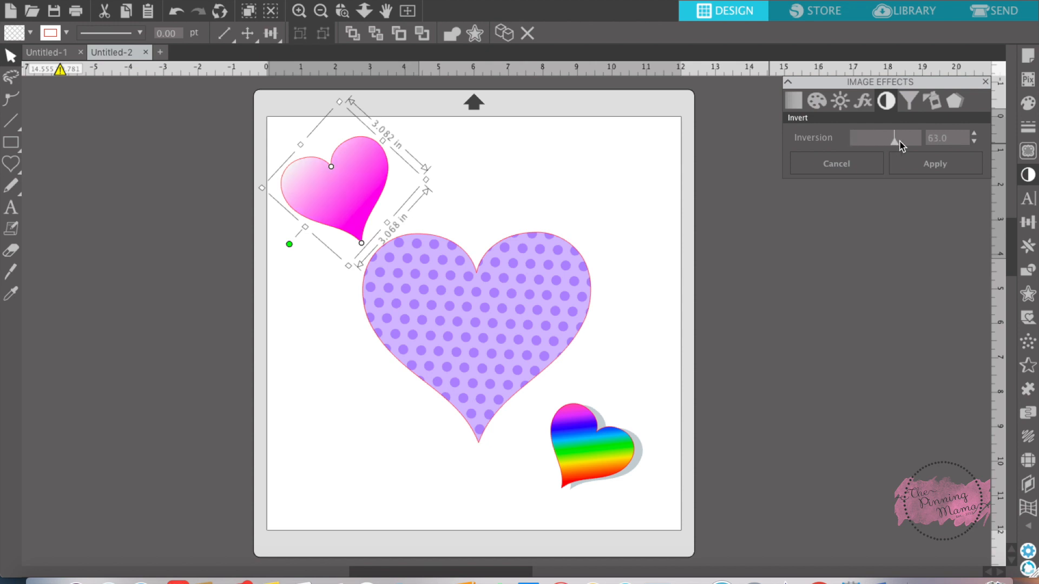
drag(894, 137, 871, 137)
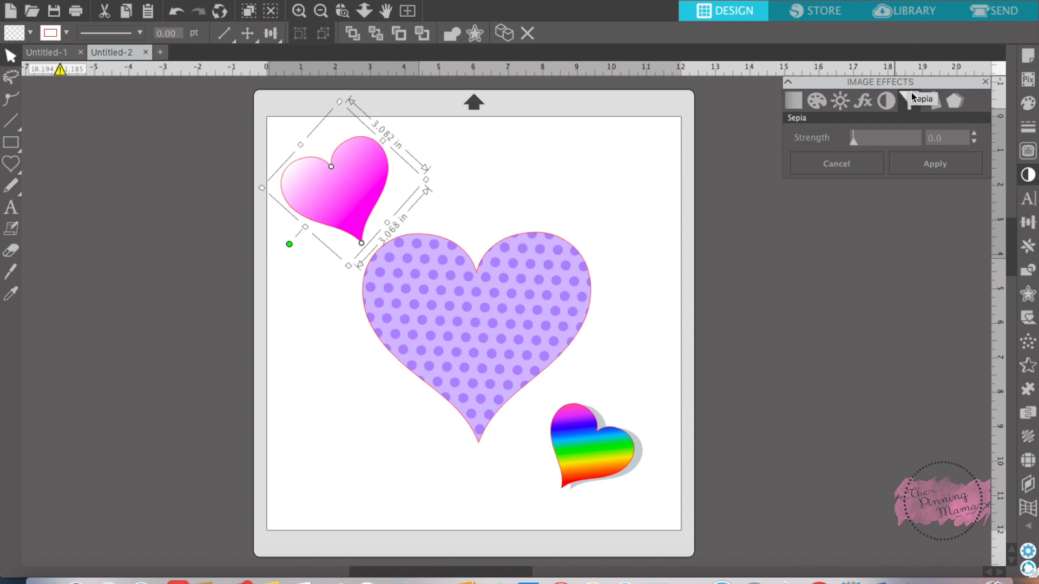
click(933, 101)
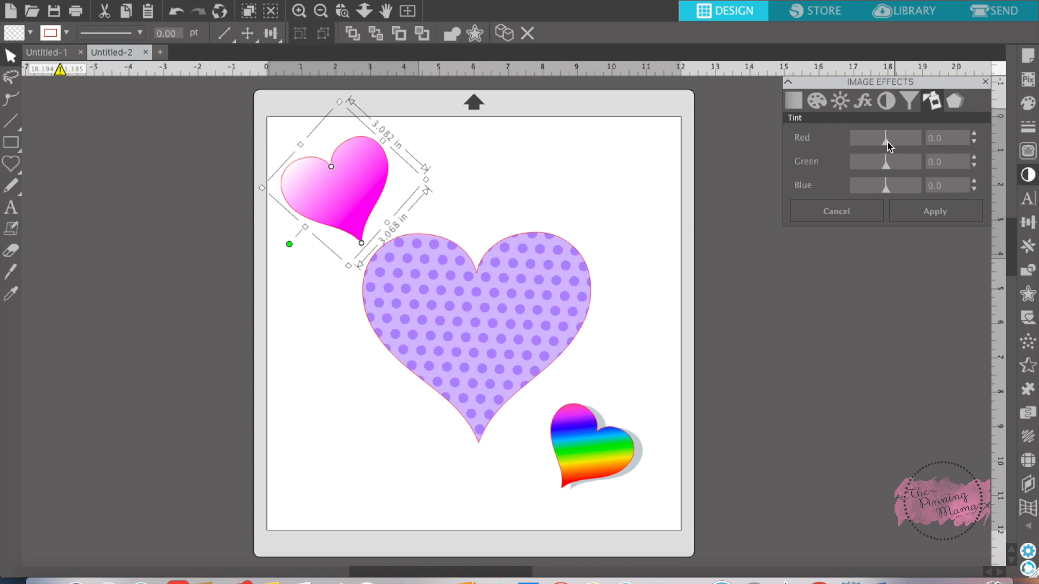
mouse_move(886, 195)
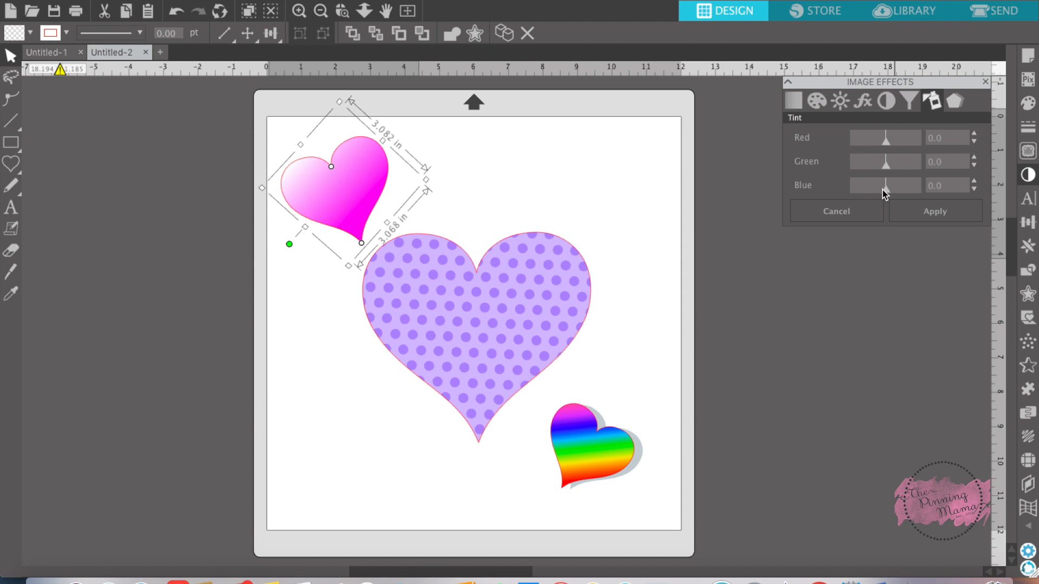
mouse_move(824, 159)
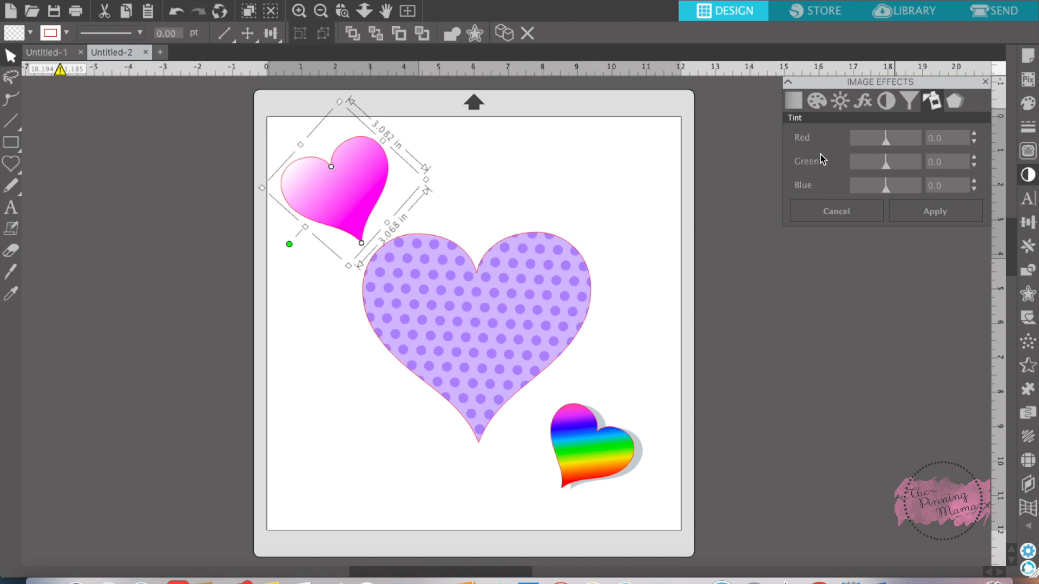
mouse_move(861, 163)
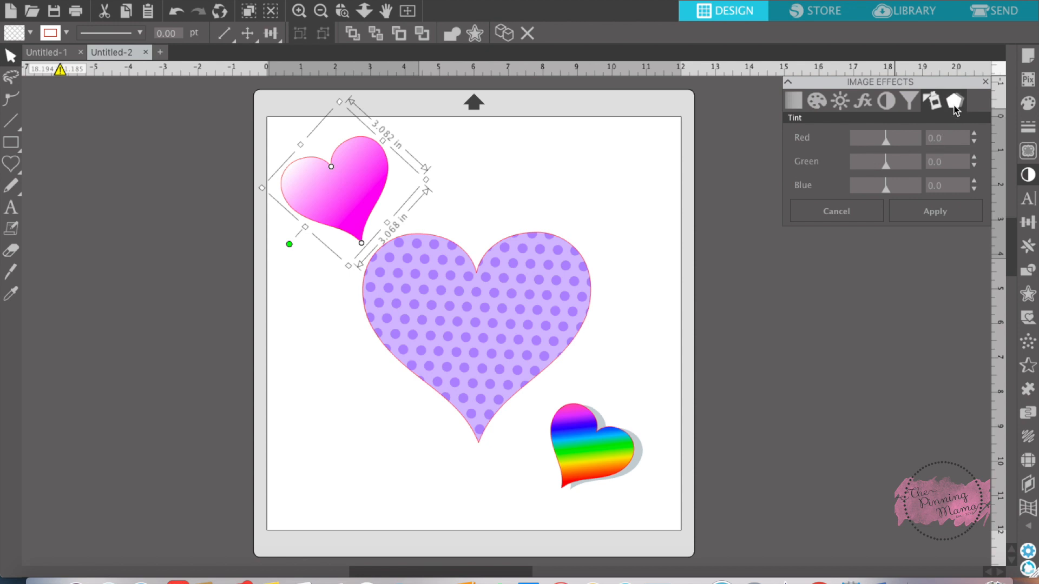
Step: Show the Shadow type and offset settings and deselect the pink heart
click(953, 101)
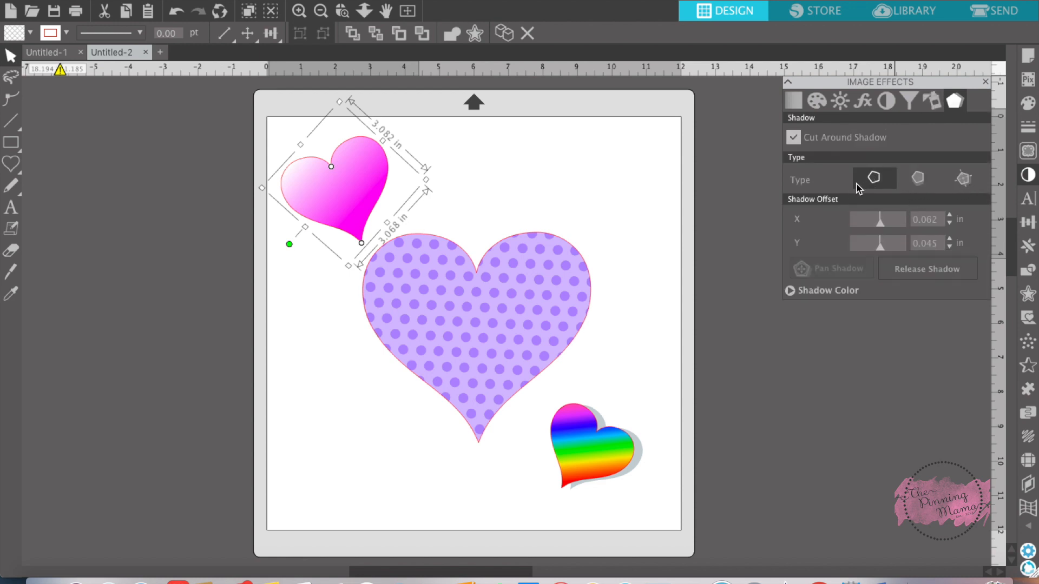
mouse_move(869, 170)
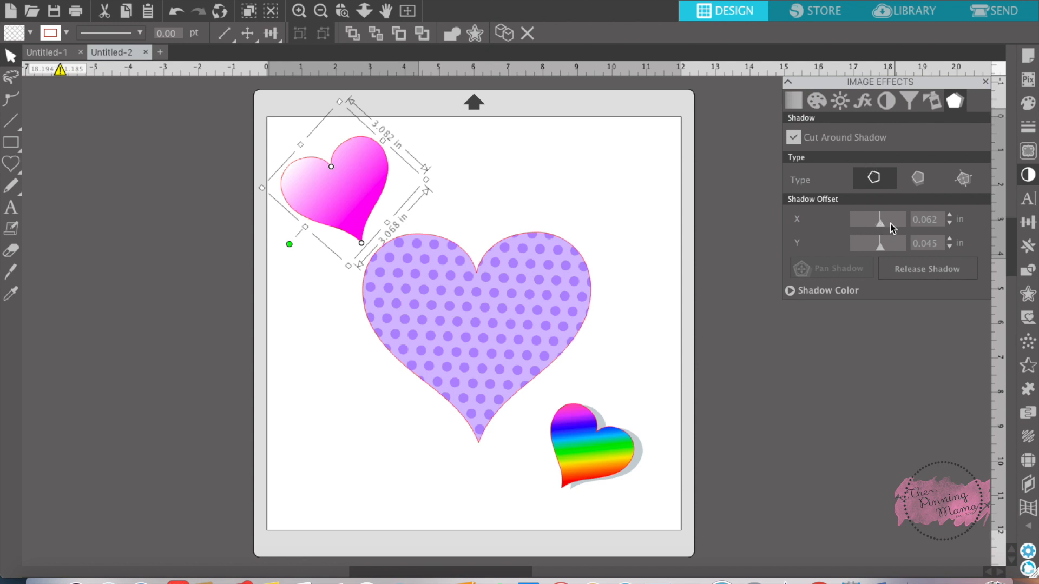
mouse_move(820, 260)
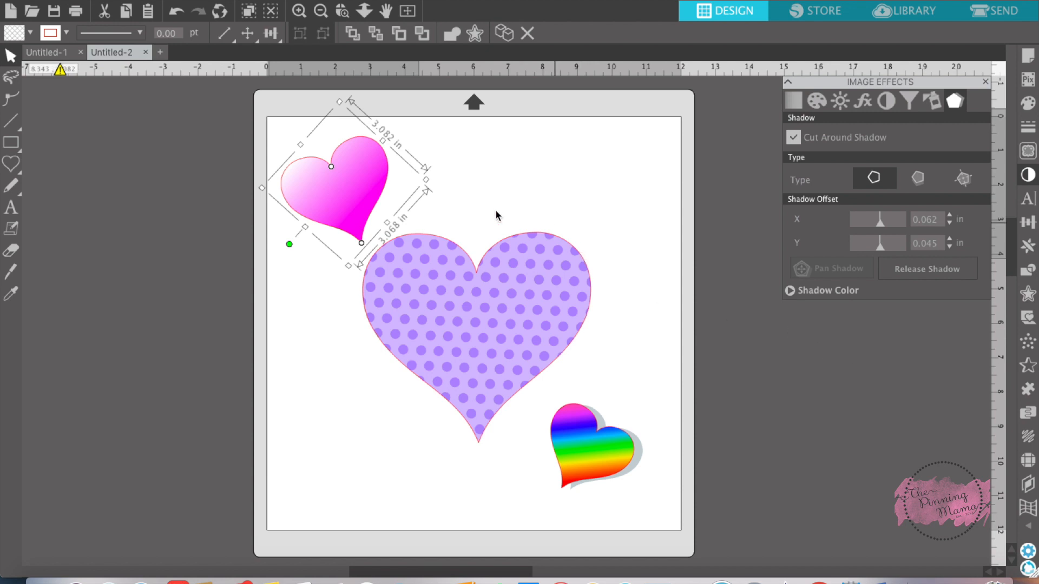
click(489, 333)
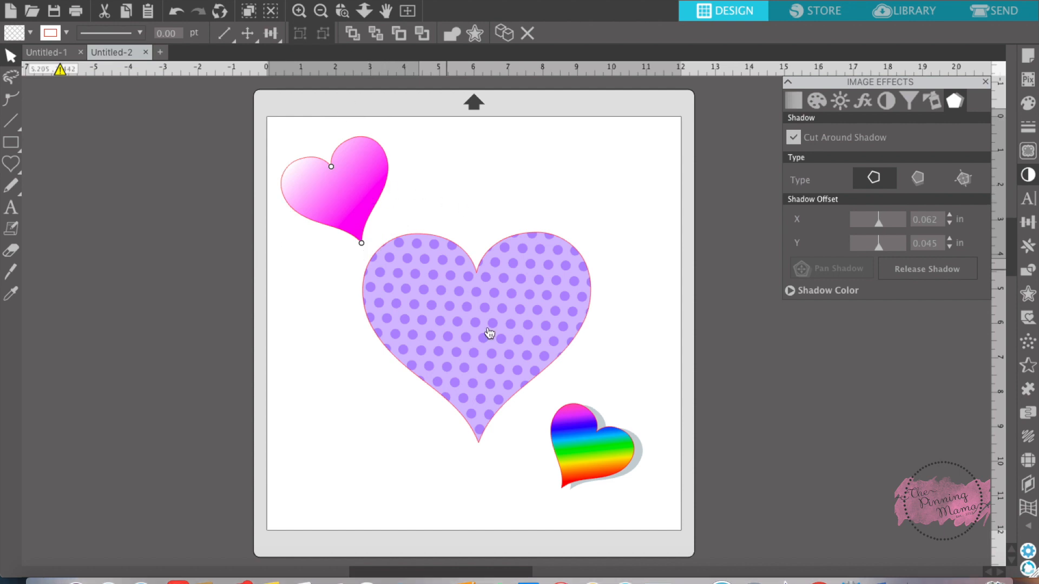
mouse_move(386, 188)
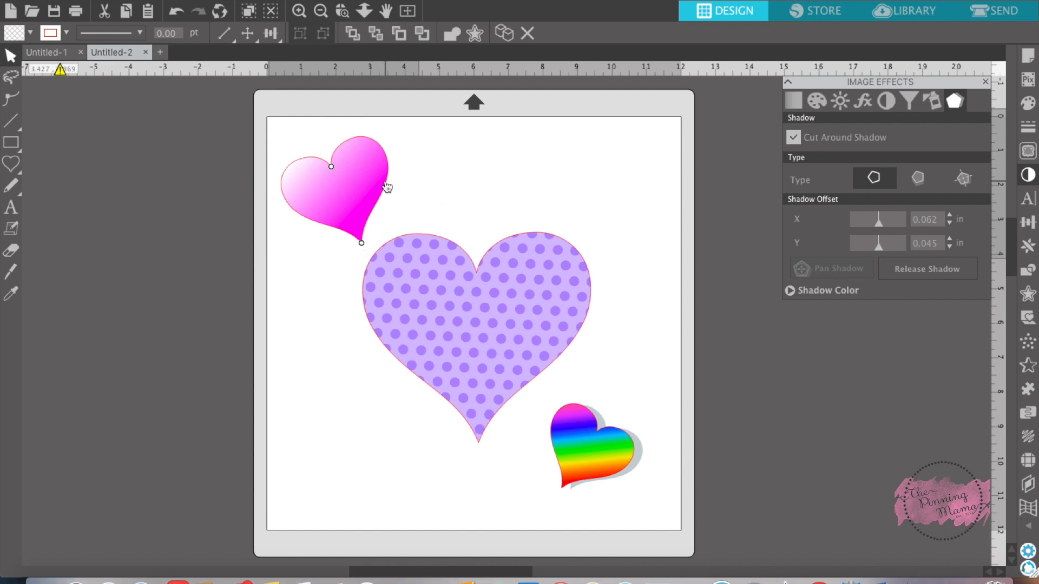
mouse_move(359, 176)
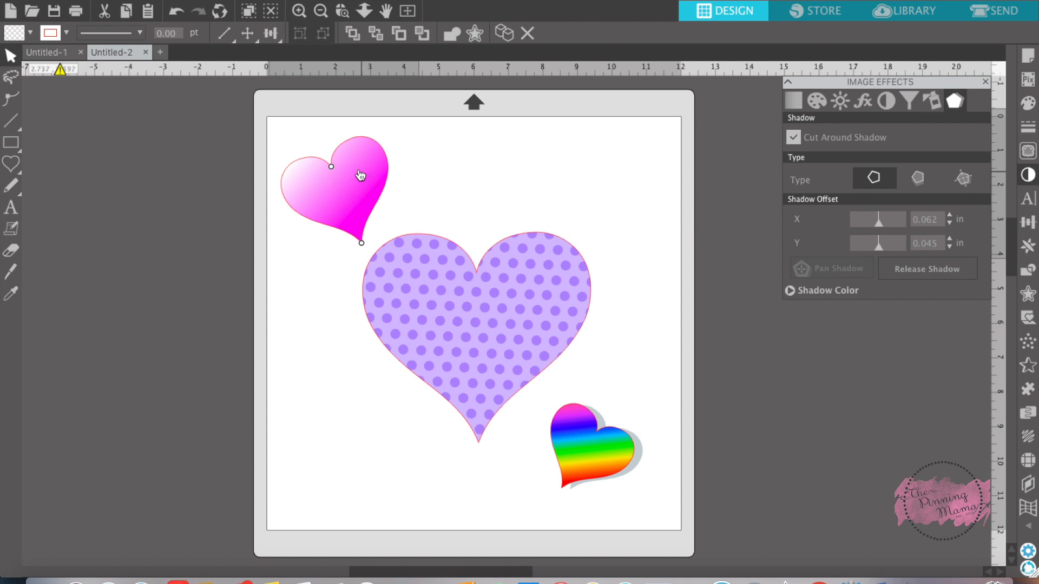
mouse_move(502, 324)
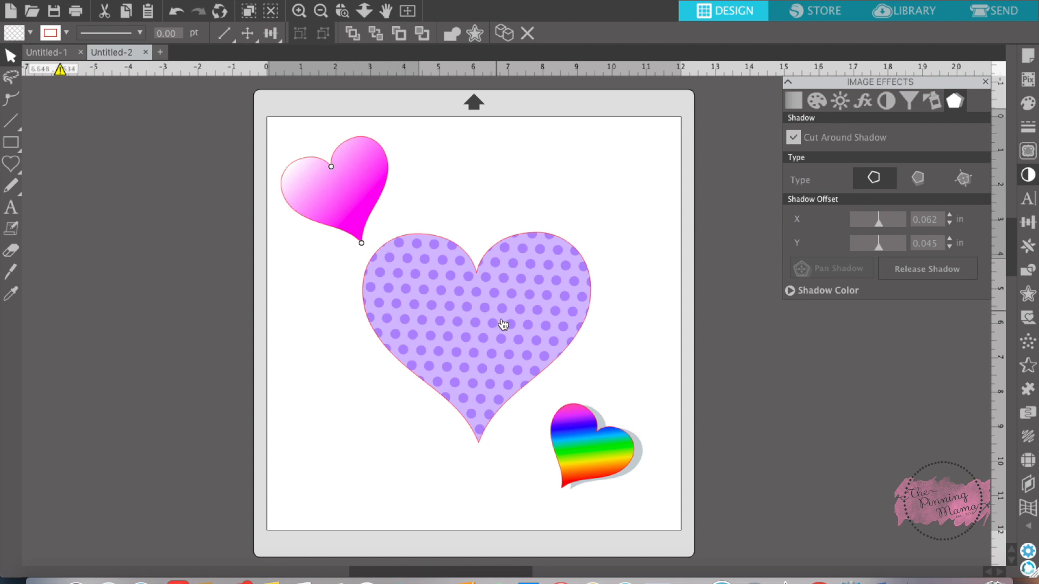
mouse_move(655, 322)
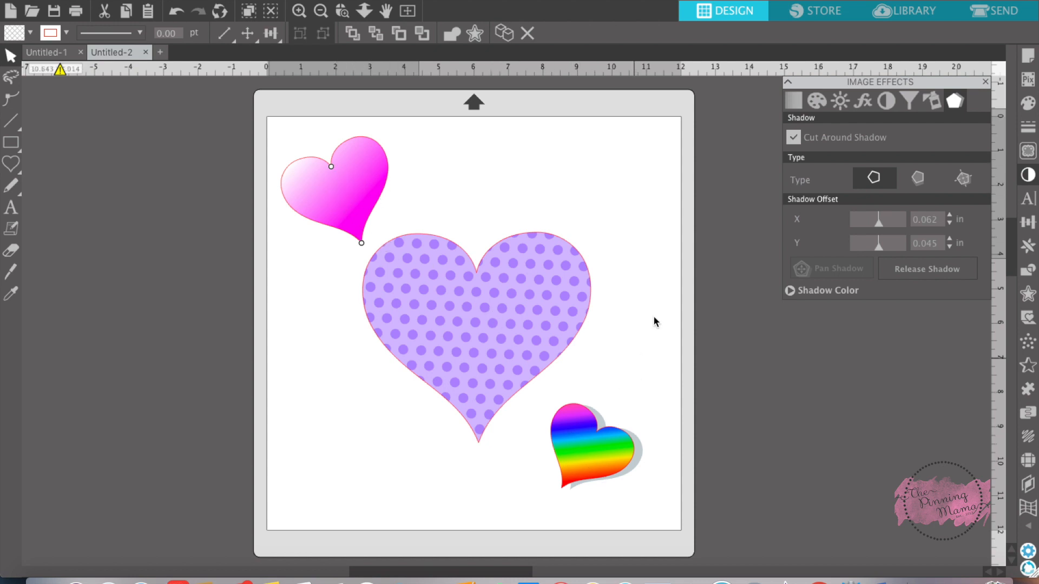
mouse_move(380, 190)
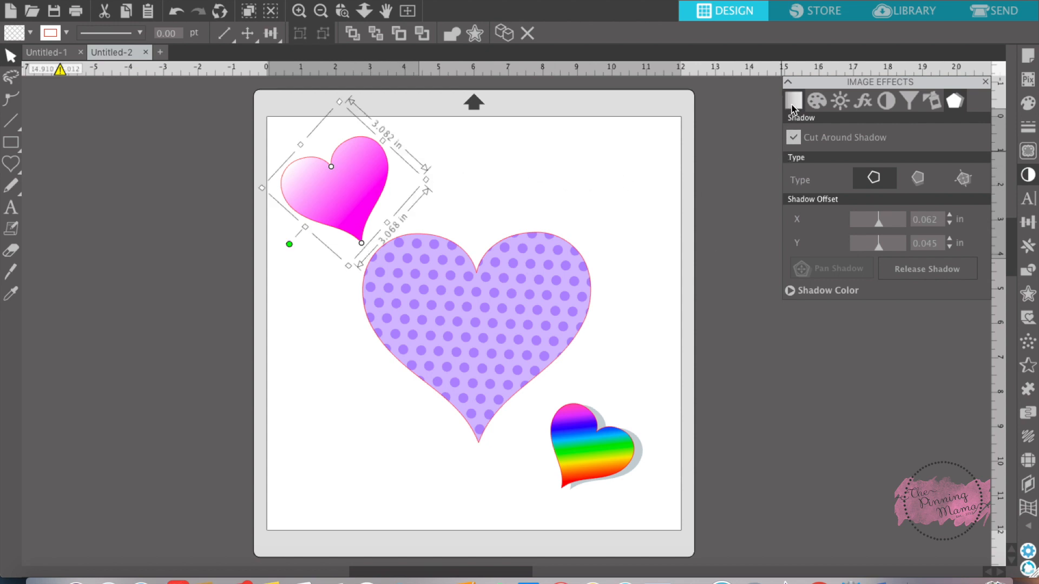
Step: Grey-shade the small pink heart fully, then ease back to a partial grey
click(792, 100)
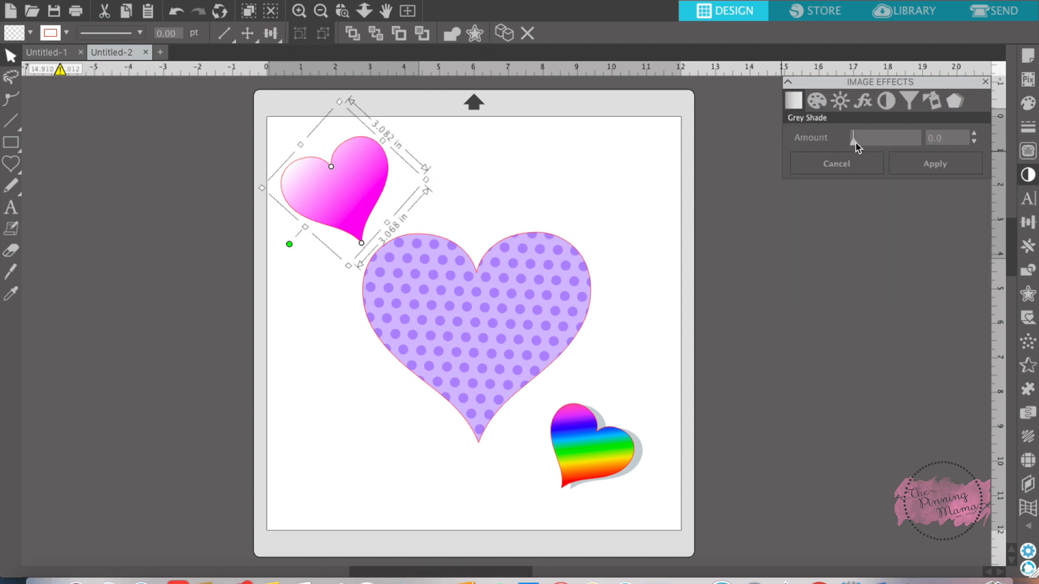
drag(852, 137, 877, 137)
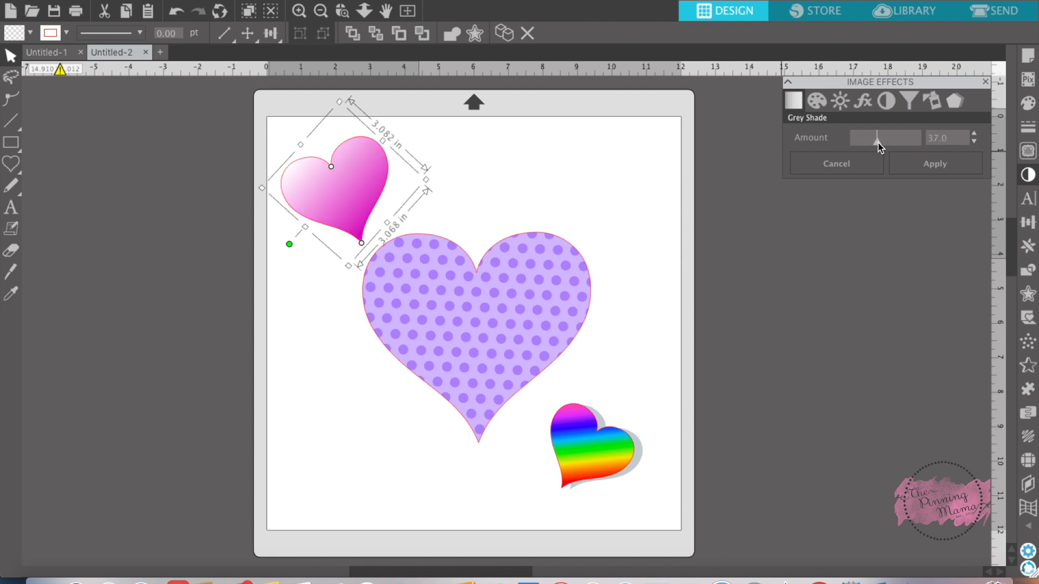
drag(877, 137, 917, 137)
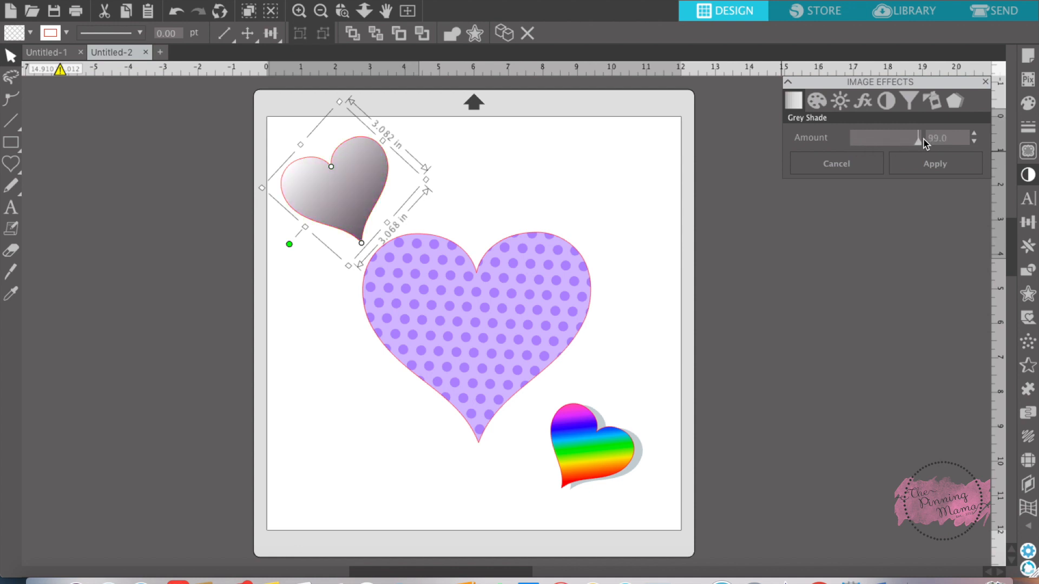
drag(917, 137, 889, 137)
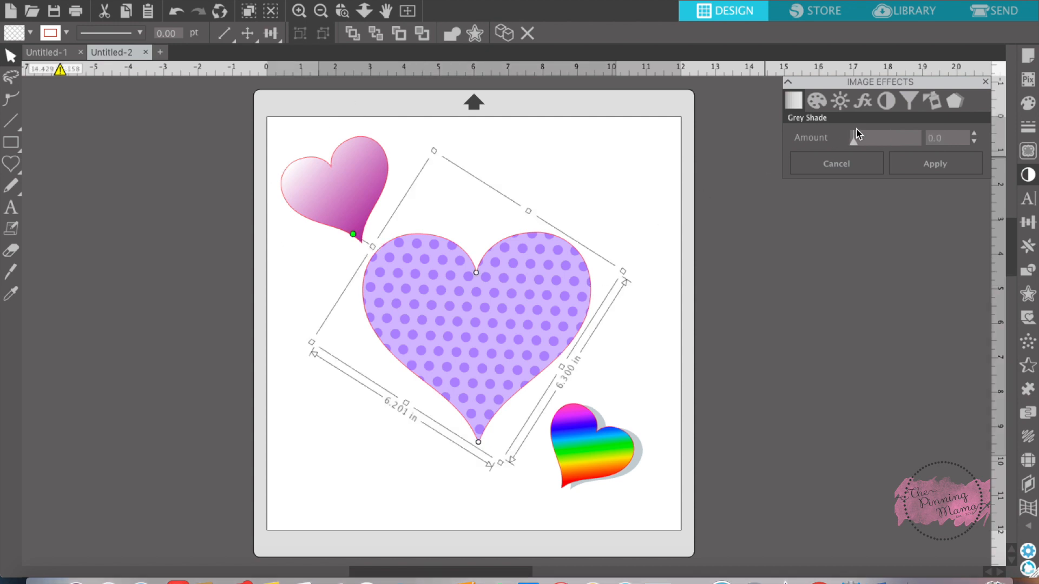
Step: Sweep the polka-dot heart's gamma between pale and deep purple, settling around 55
click(838, 100)
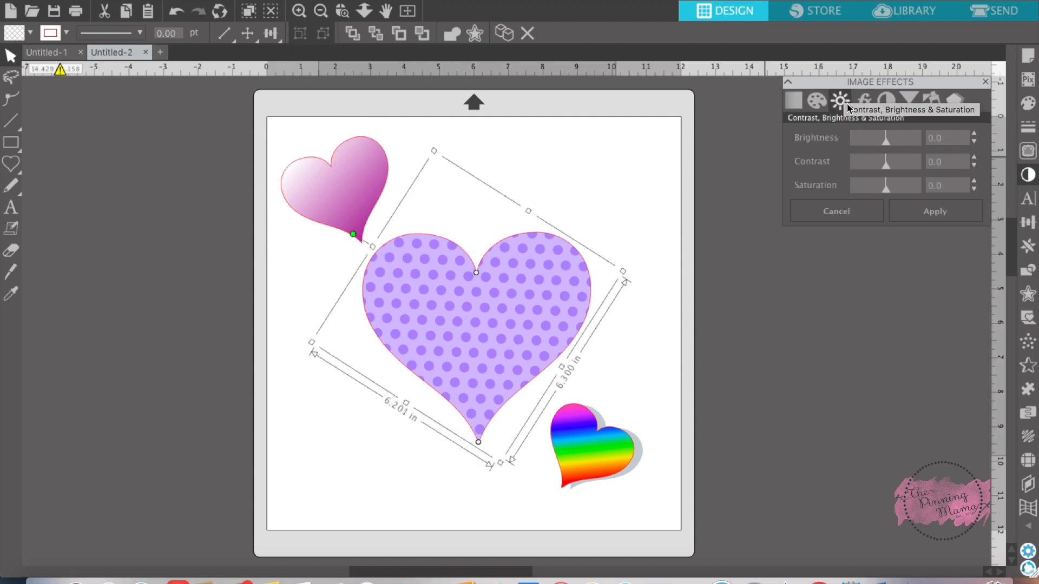
click(863, 101)
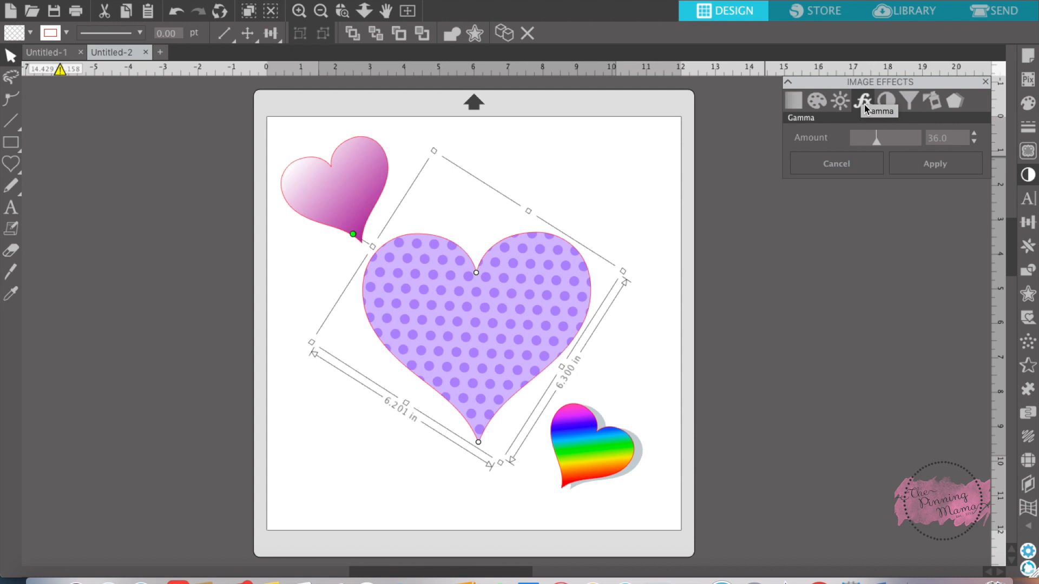
drag(876, 137, 898, 137)
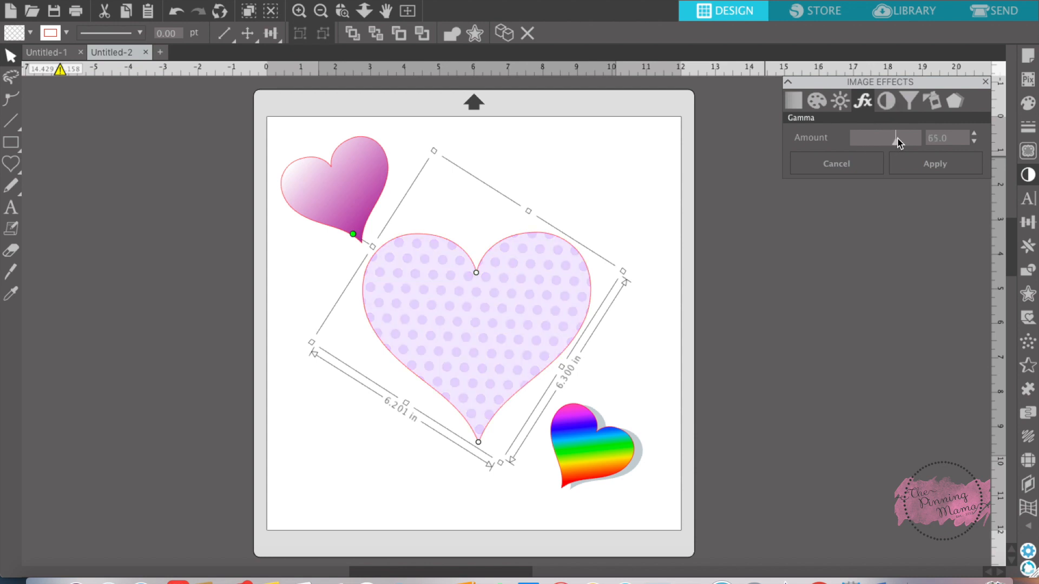
drag(897, 137, 881, 137)
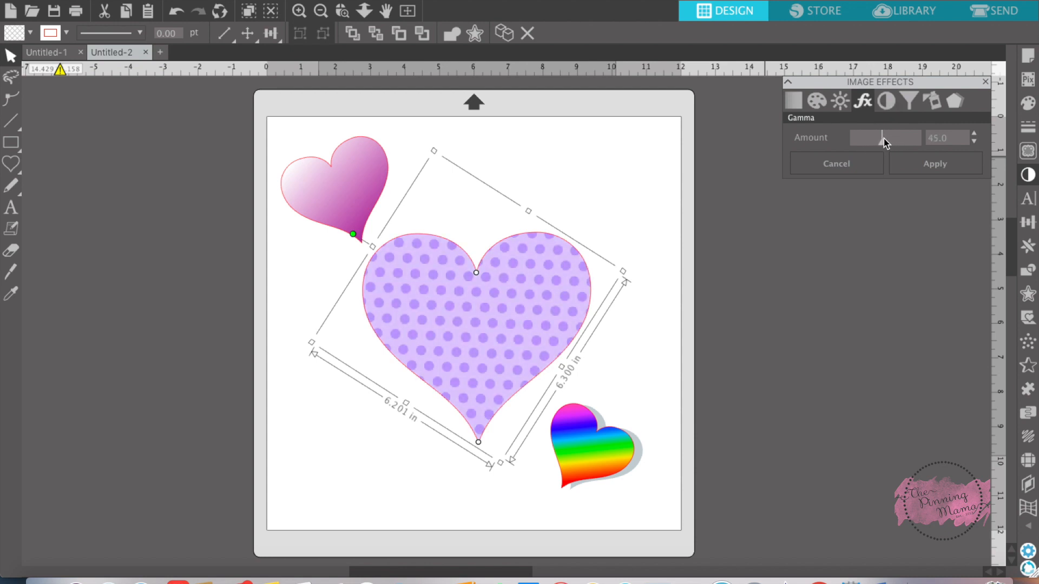
drag(886, 136, 868, 136)
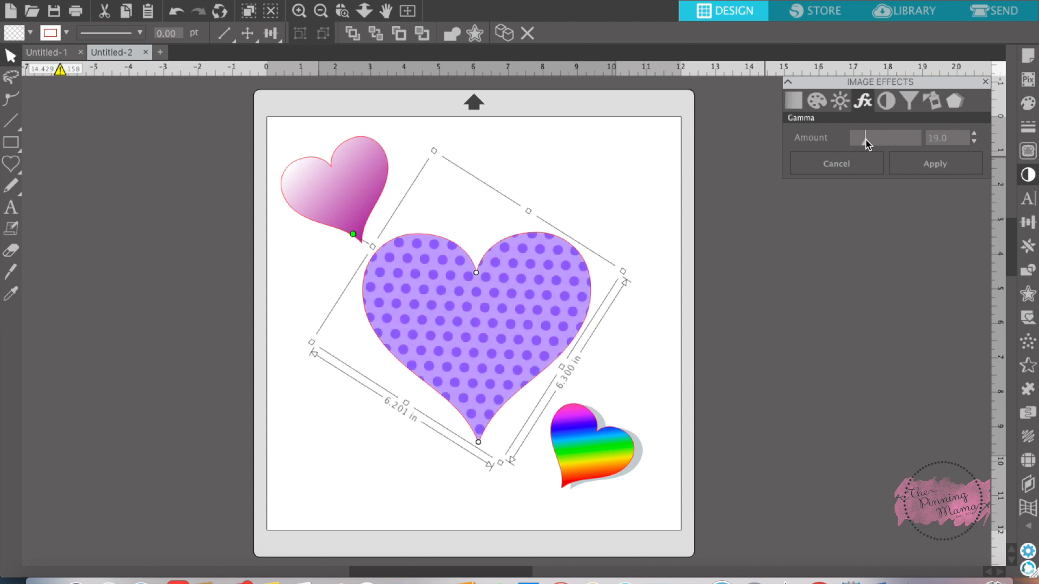
drag(867, 138, 887, 138)
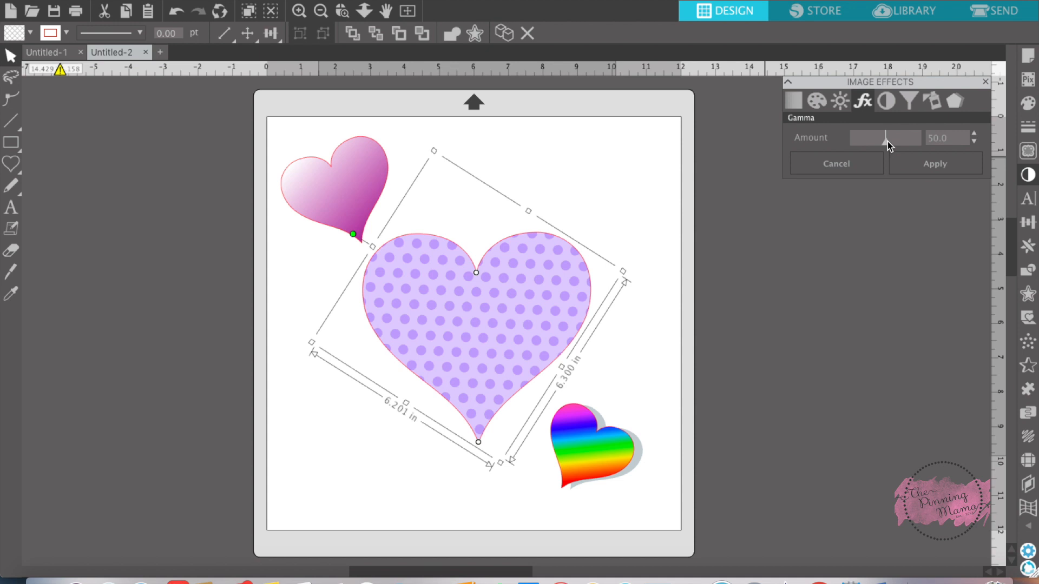
drag(886, 137, 900, 137)
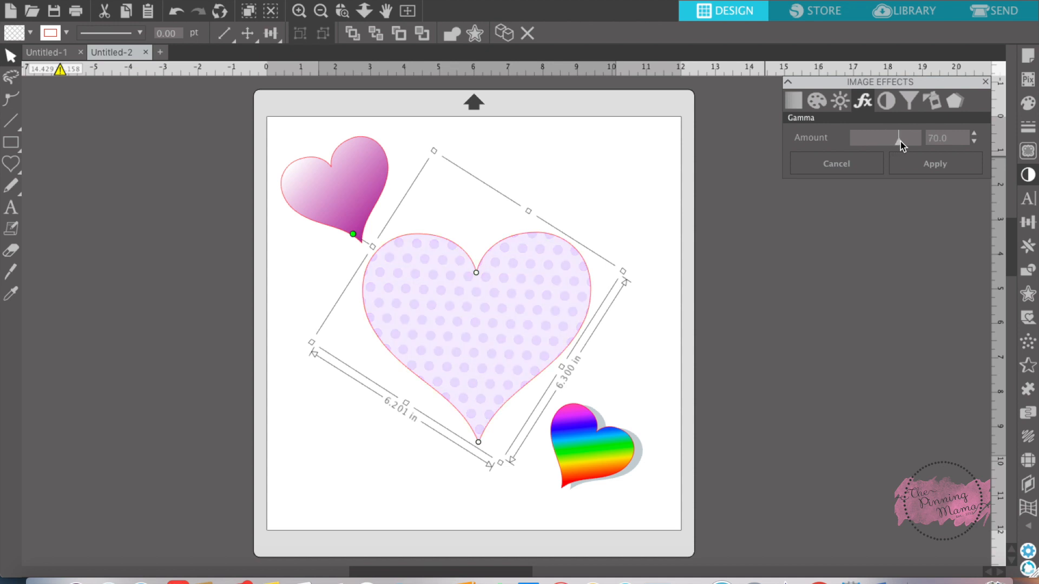
drag(901, 137, 889, 137)
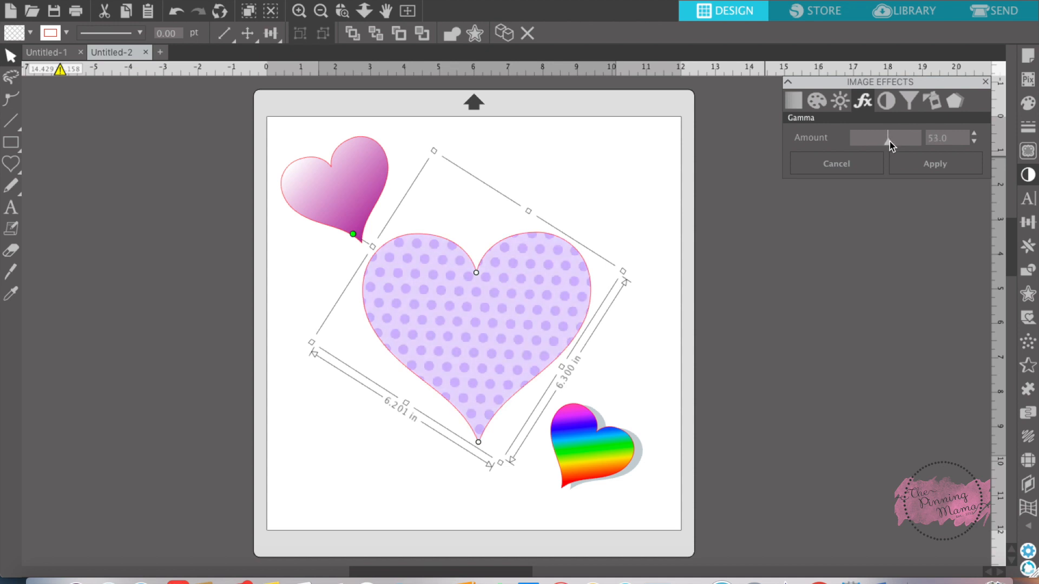
drag(884, 137, 889, 137)
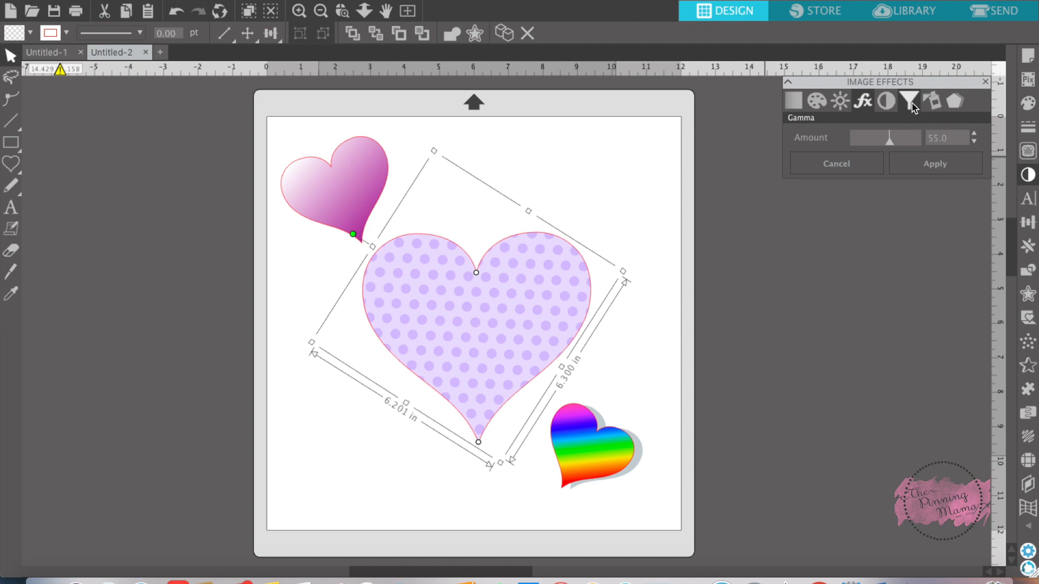
Step: Preview sepia tones on the polka-dot heart, leaving it essentially untoned
click(862, 100)
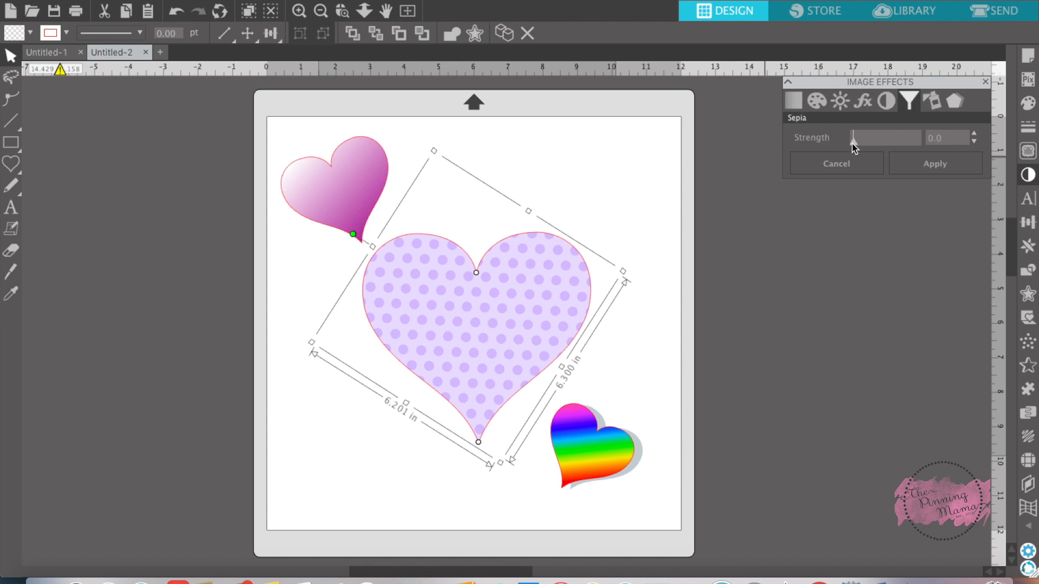
drag(852, 137, 871, 137)
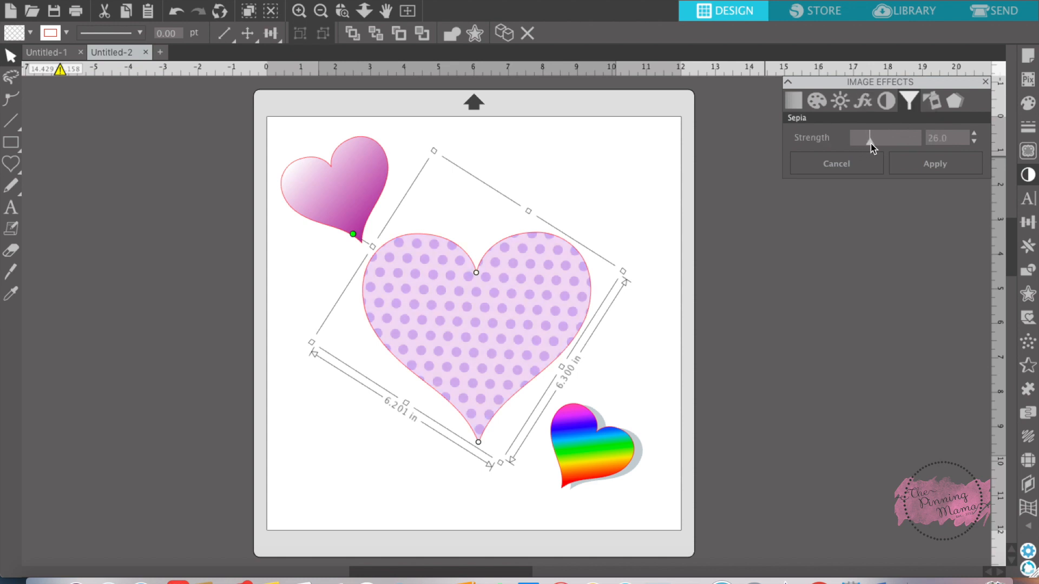
drag(887, 137, 871, 137)
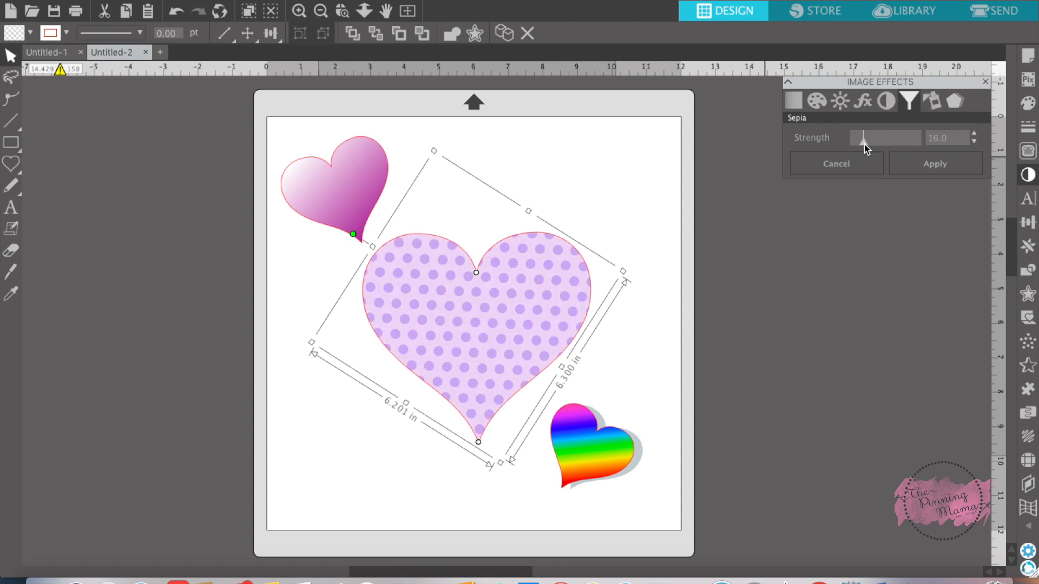
drag(888, 138, 853, 138)
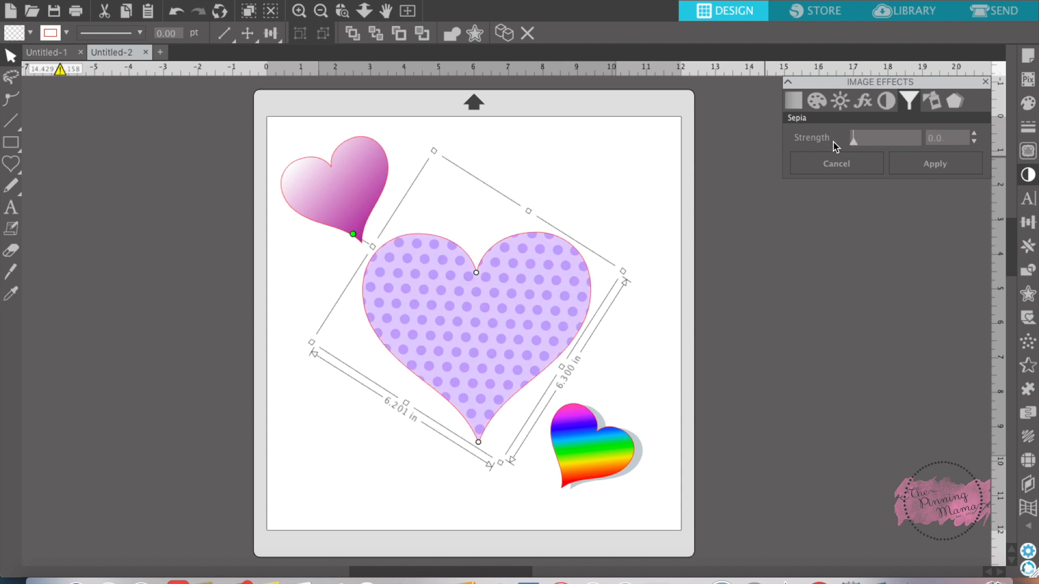
mouse_move(855, 146)
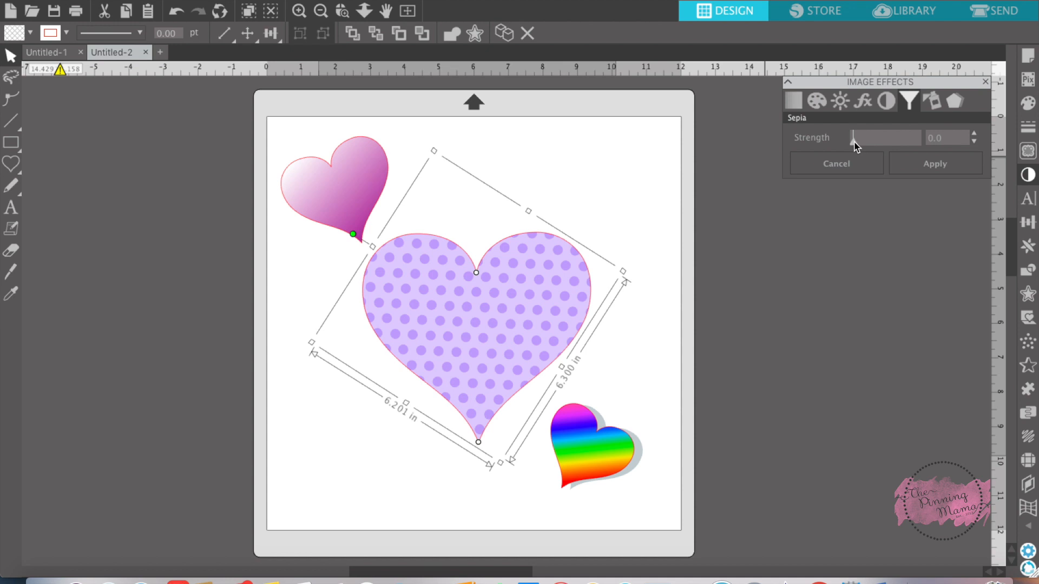
drag(852, 137, 869, 137)
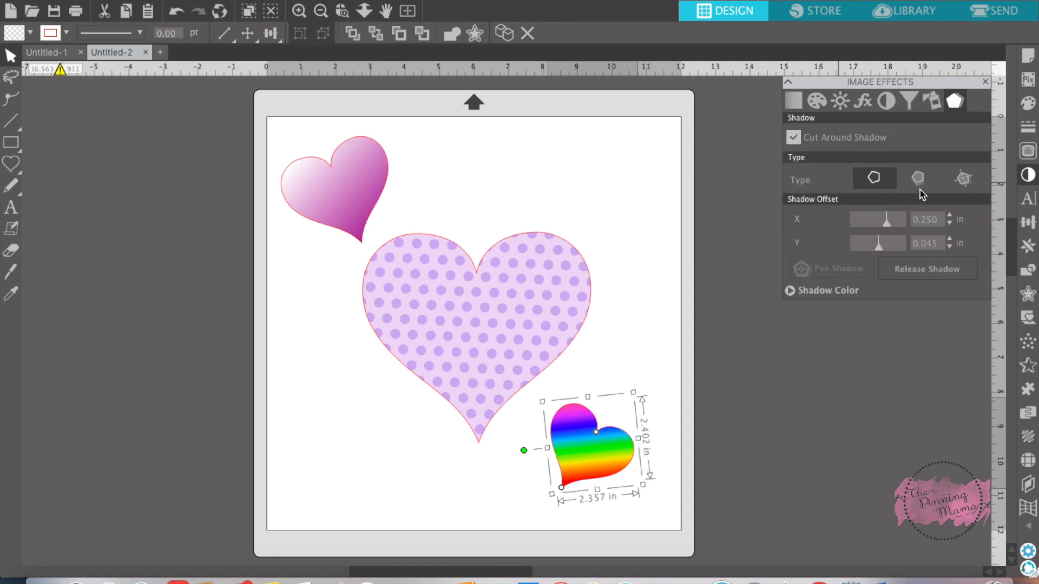
Step: Switch the rainbow heart to the second shadow type and tune X/Y offsets to lower-right
click(917, 179)
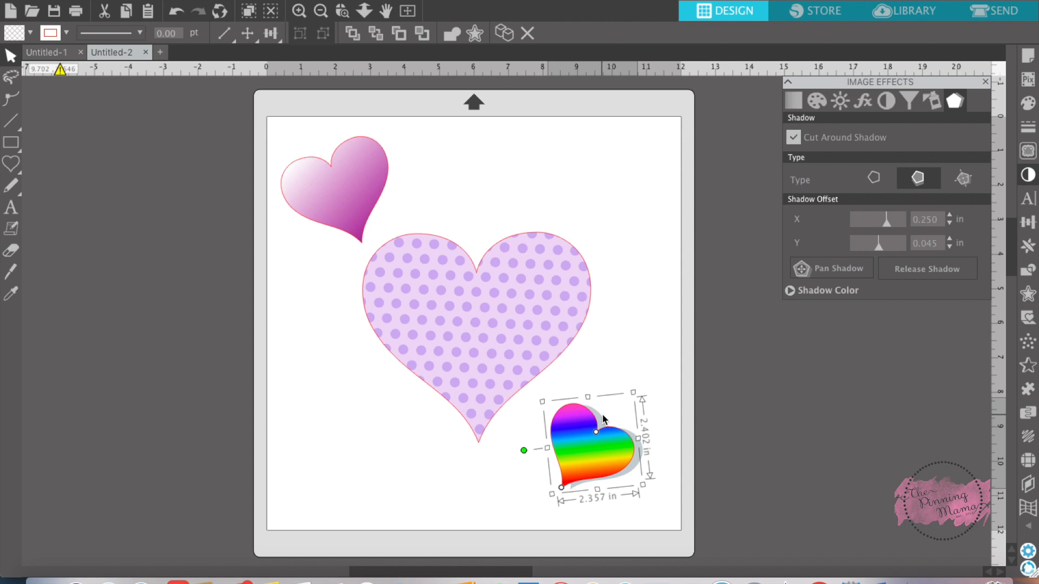
mouse_move(632, 472)
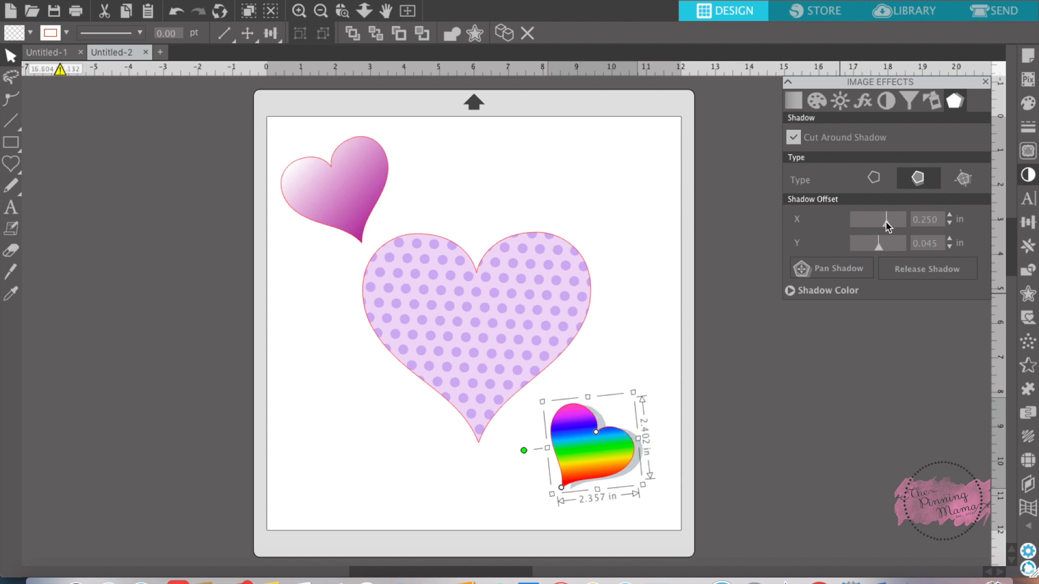
drag(886, 219, 894, 219)
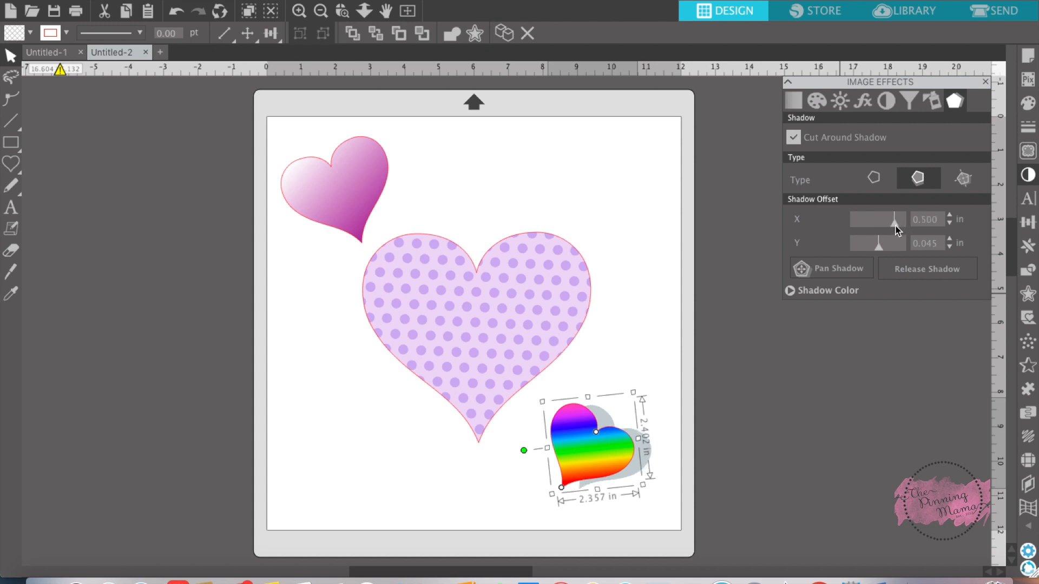
drag(894, 219, 879, 219)
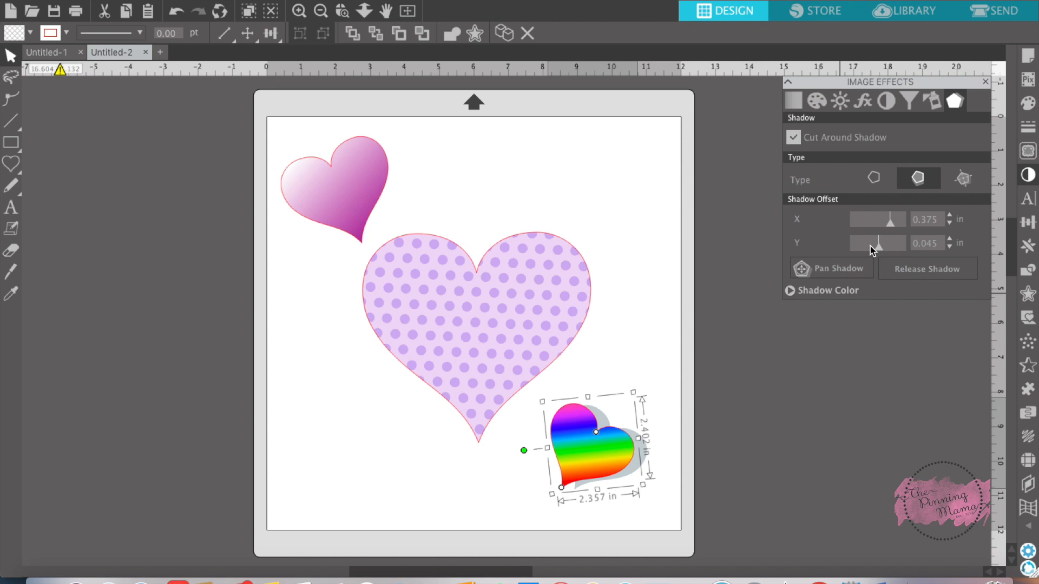
drag(879, 242, 901, 243)
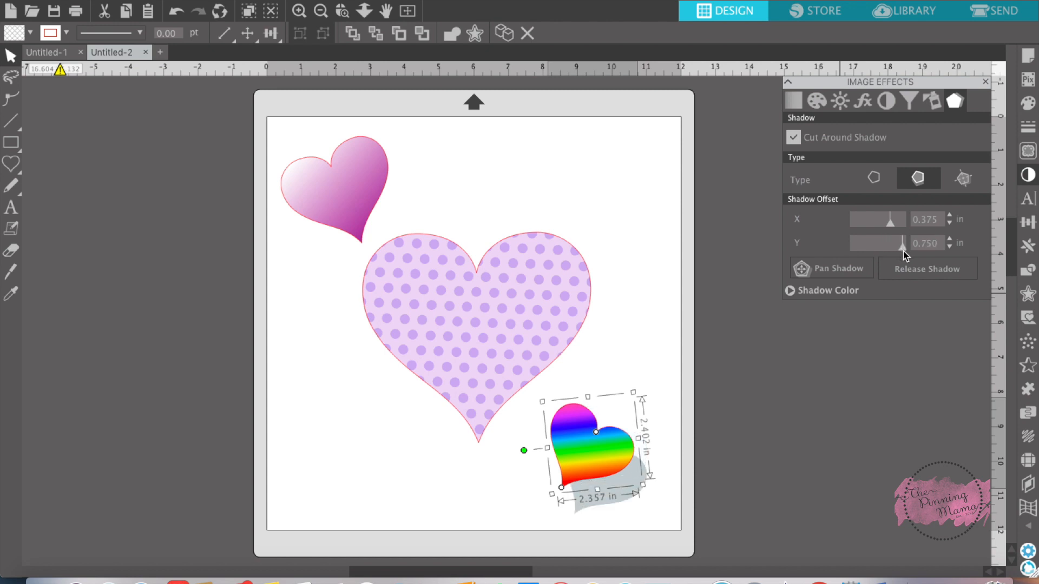
drag(900, 242, 870, 243)
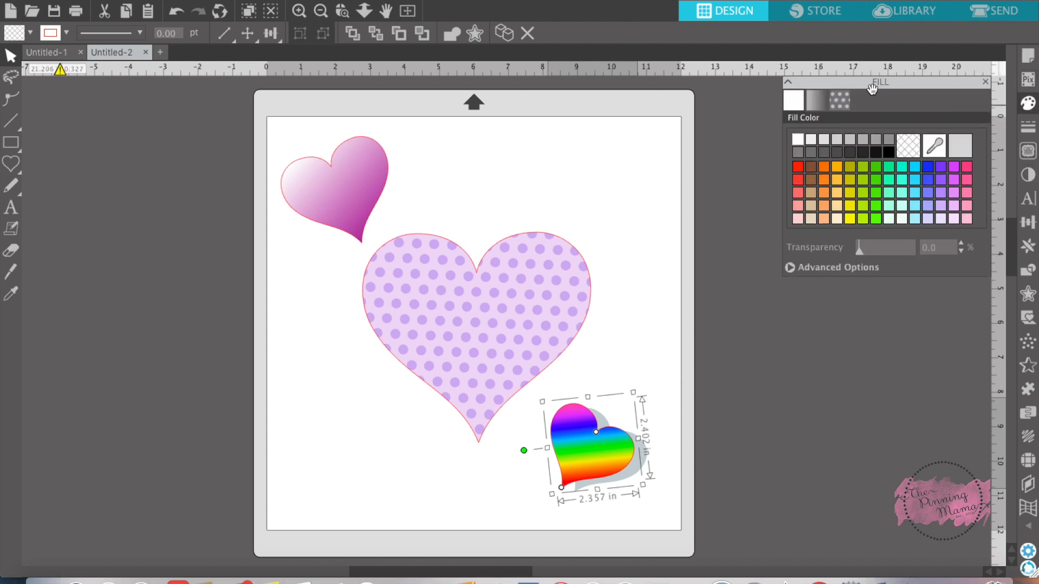
mouse_move(894, 286)
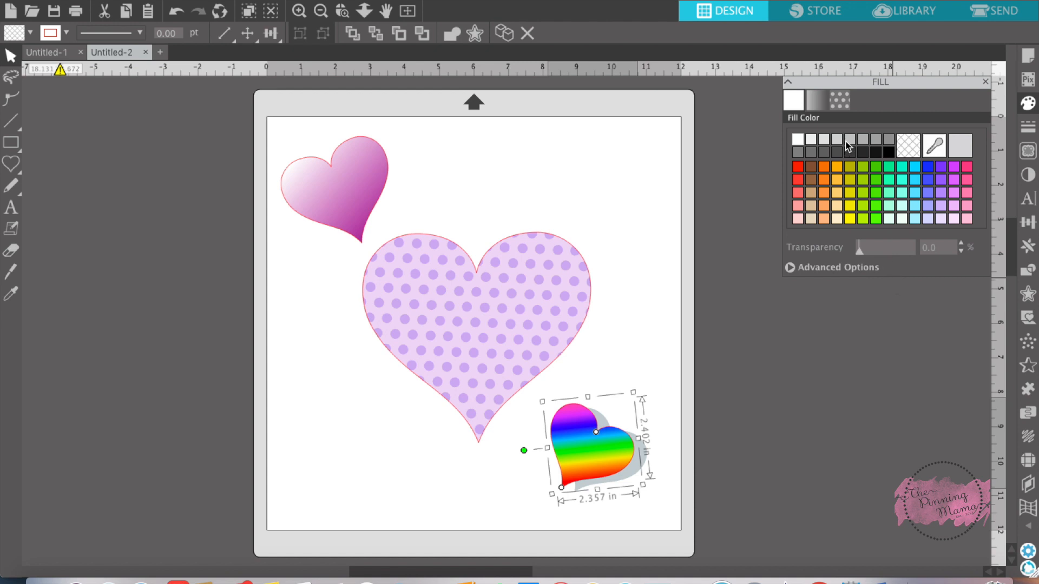
Step: Show the Fill Pattern options in the Fill panel
click(814, 100)
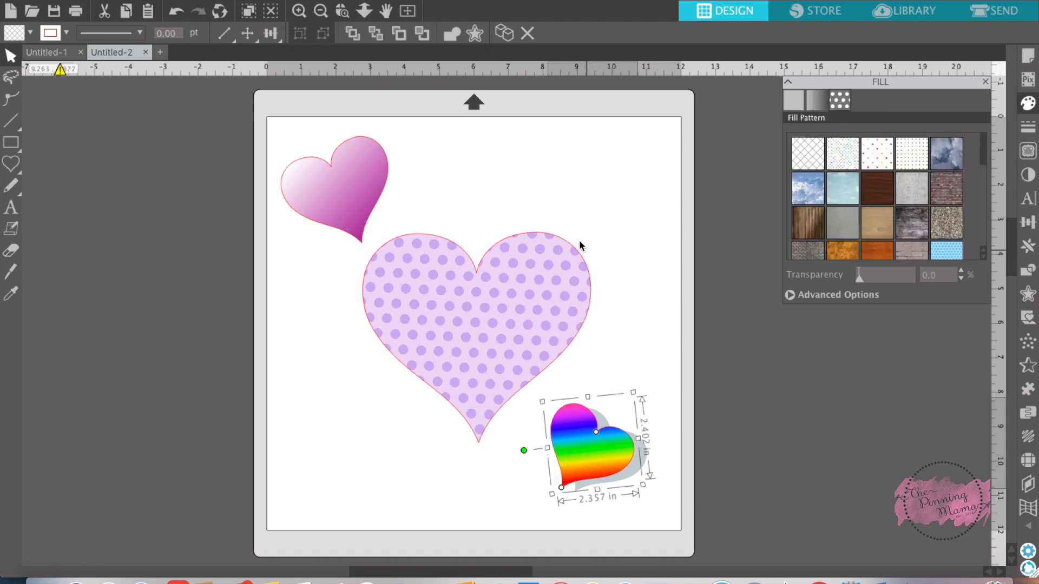
mouse_move(512, 307)
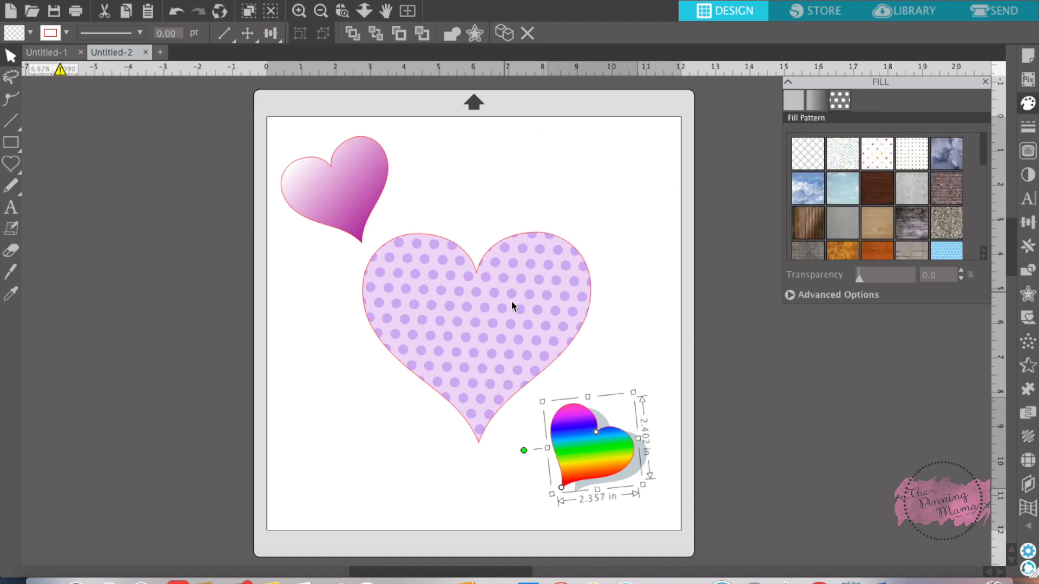